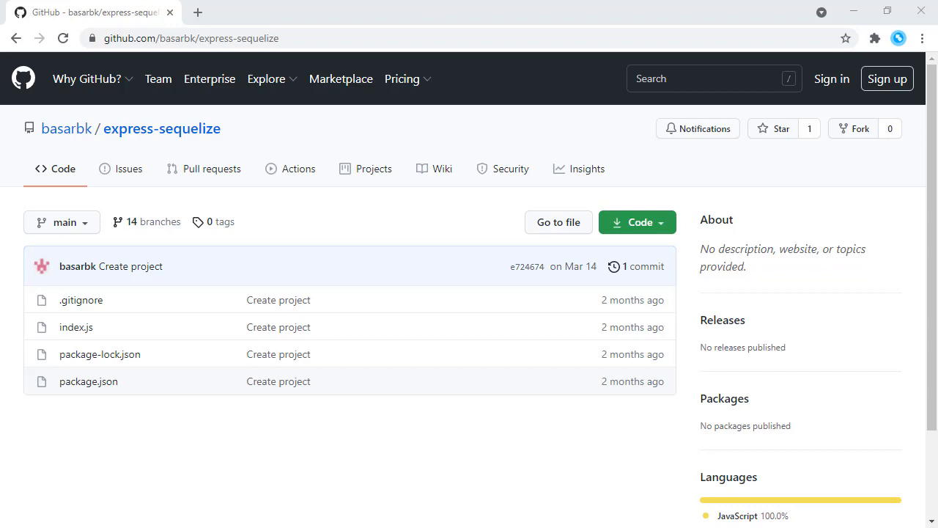
mouse_move(340, 237)
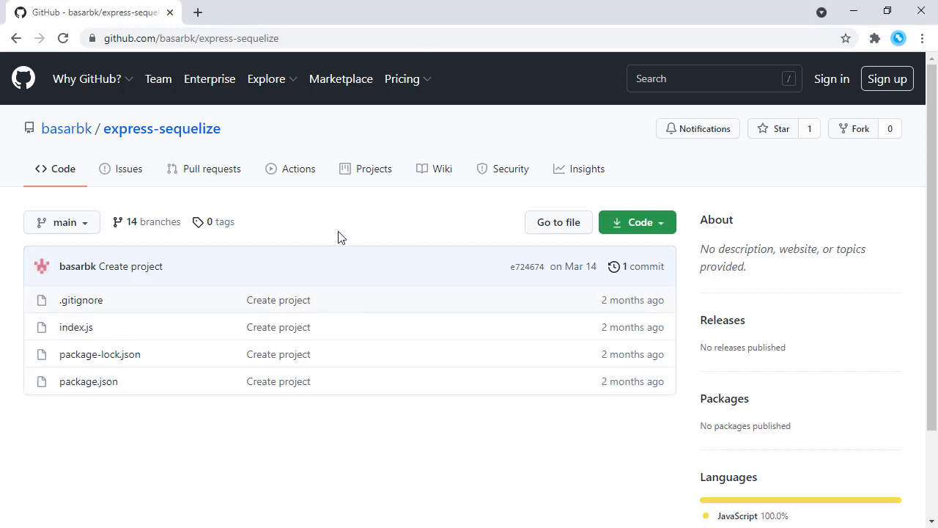
mouse_move(82, 205)
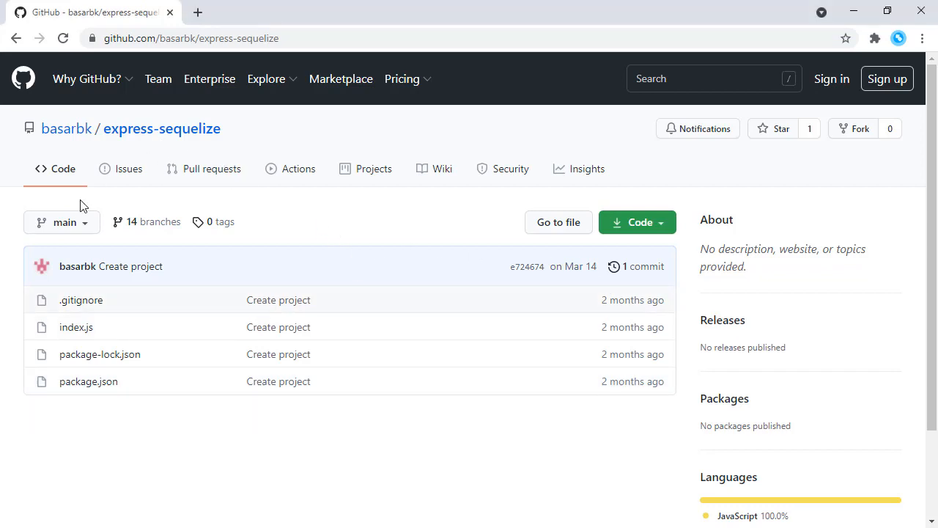
Expand the branch selector and scroll through the repository's 14 branches with main still checked out
left_click(62, 223)
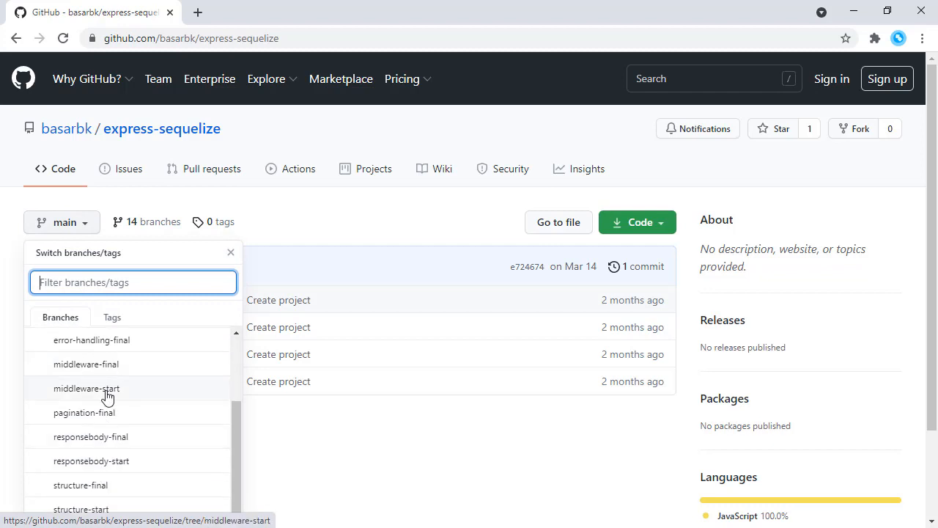
scroll("up", 3)
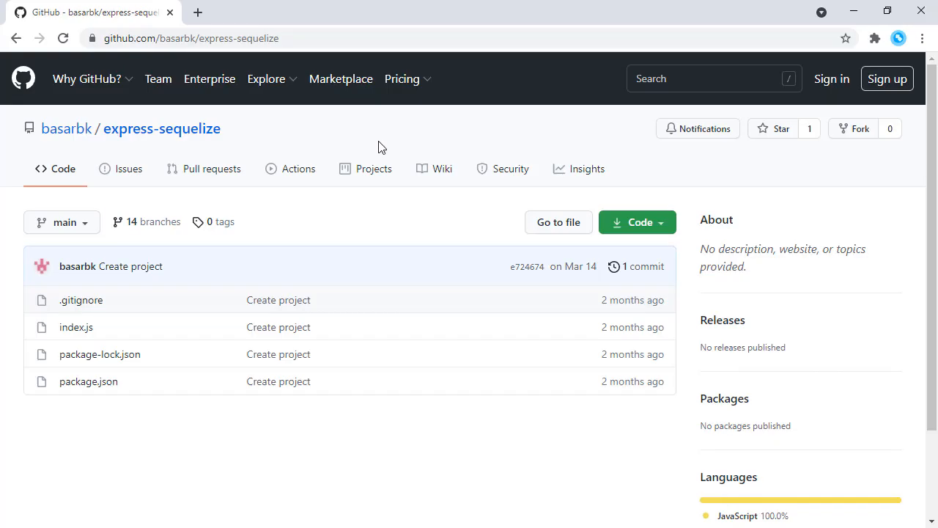
left_click(61, 223)
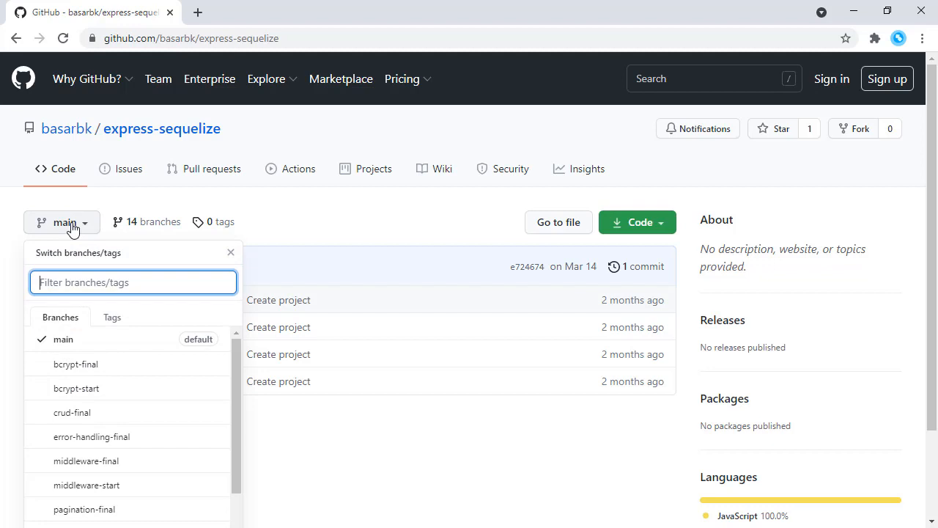
scroll("down", 3)
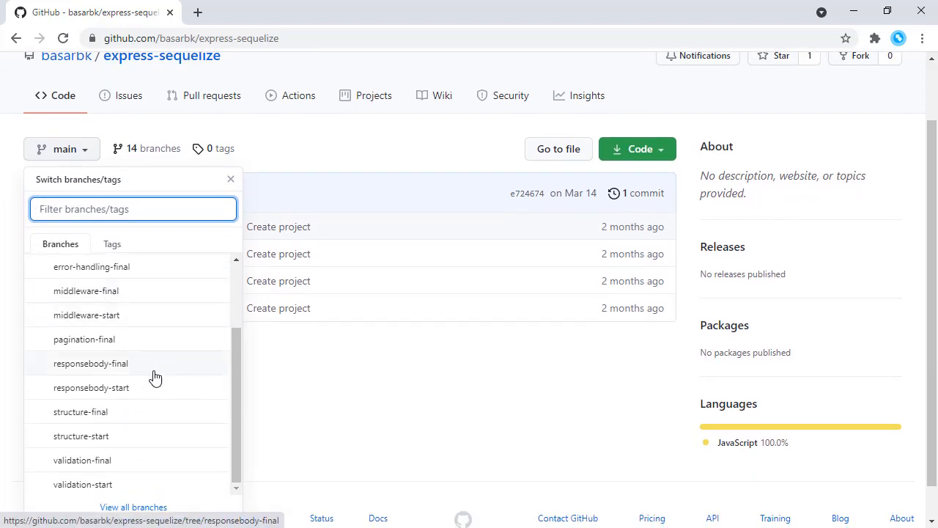
mouse_move(123, 396)
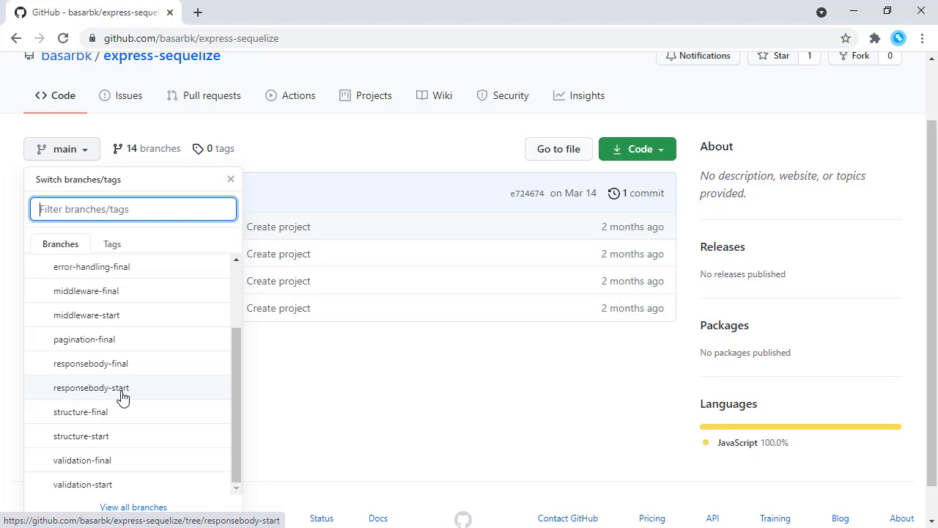
mouse_move(111, 376)
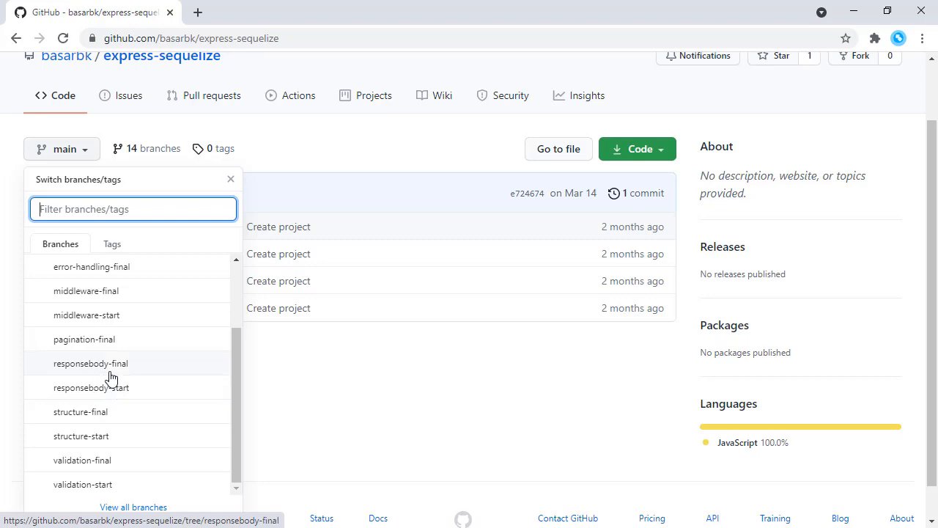
mouse_move(102, 377)
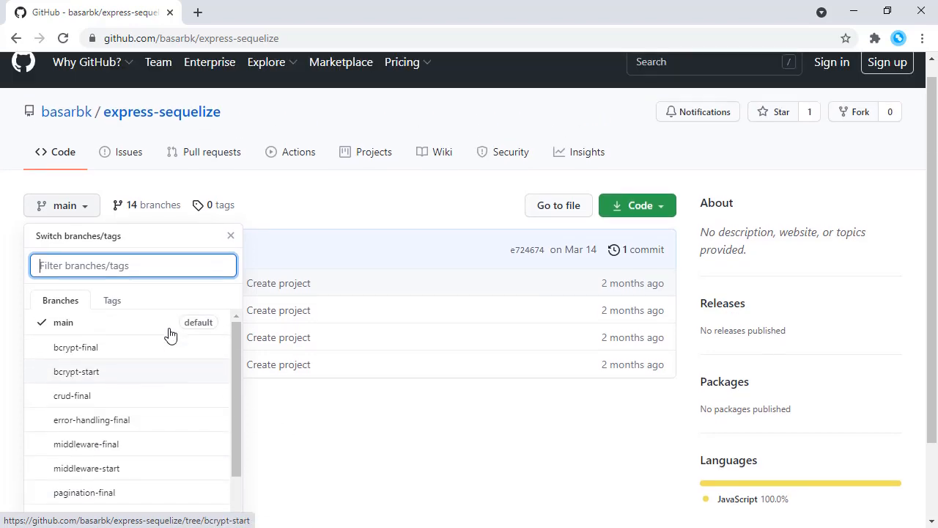
Highlight the sequelize and sqlite3 dependency lines in package.json
left_click(231, 235)
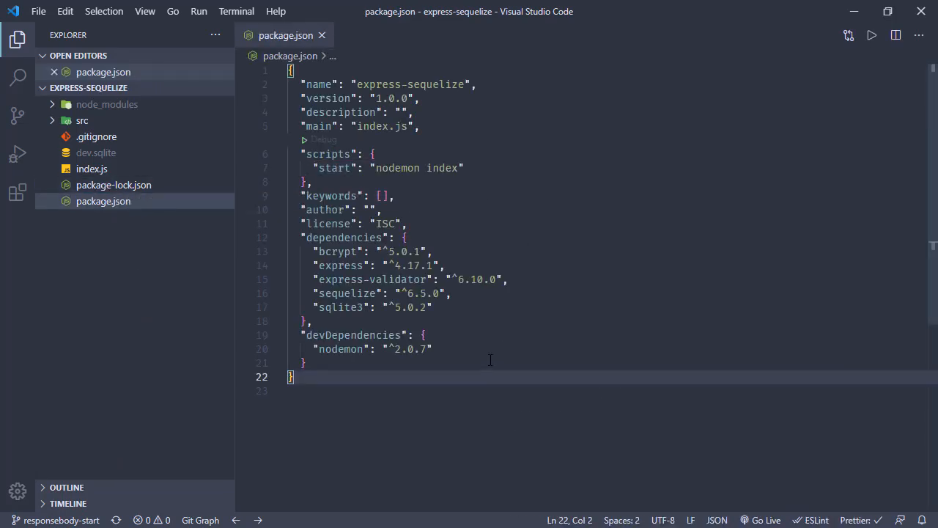
left_click(317, 266)
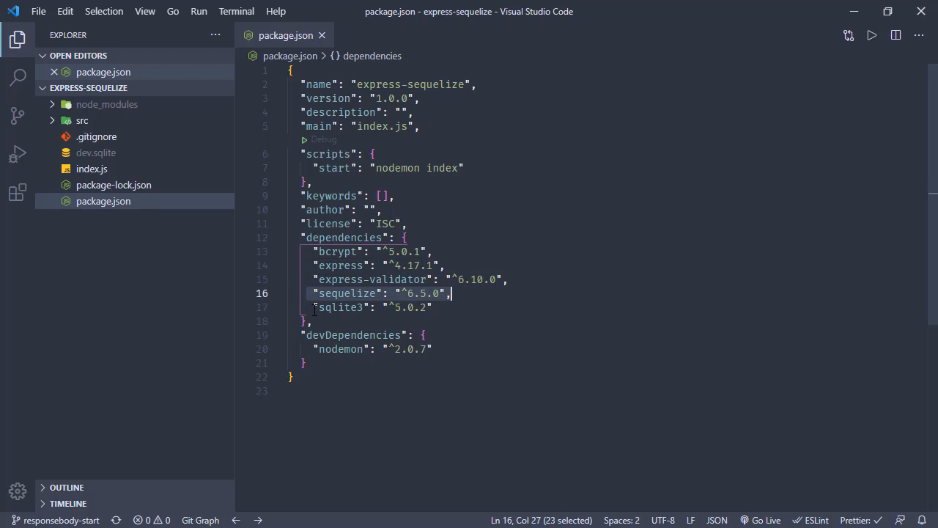
left_click(432, 308)
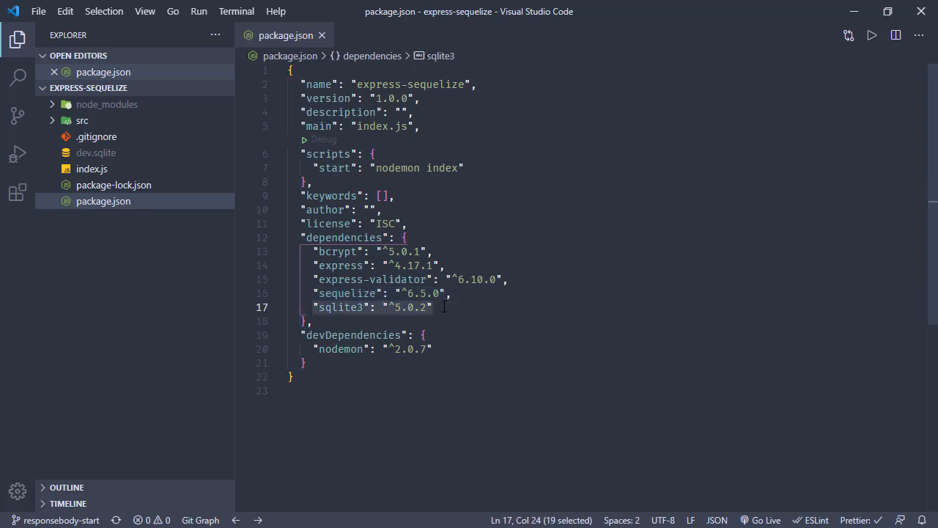
left_click(316, 278)
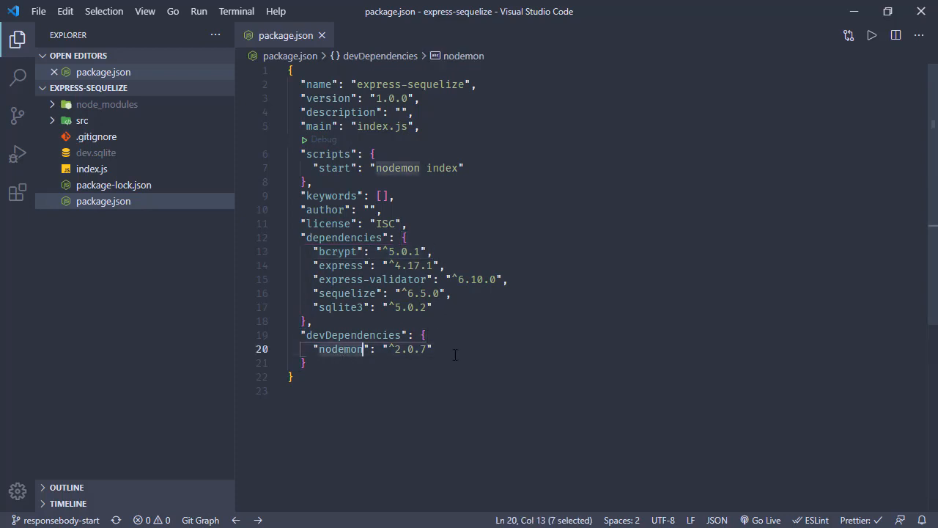
Point out the start script, then expand the src folder in the Explorer
left_click(337, 167)
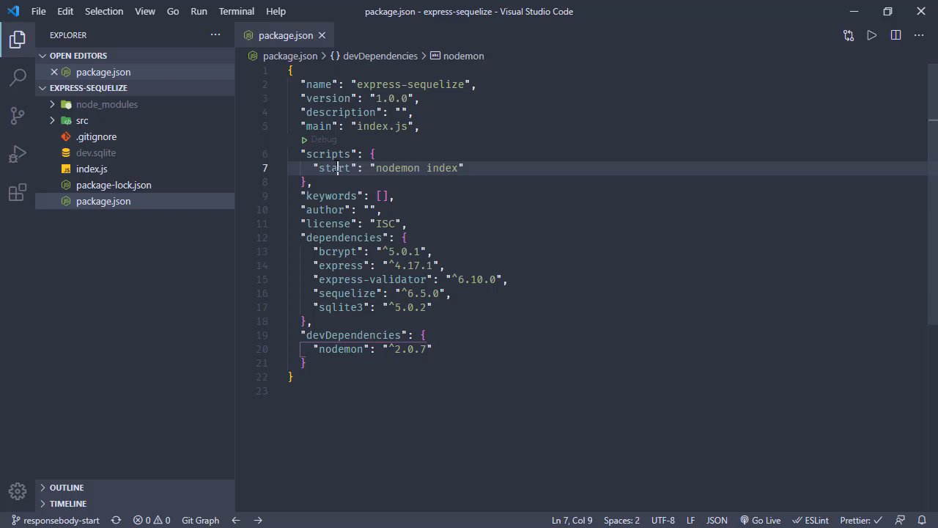
double_click(334, 167)
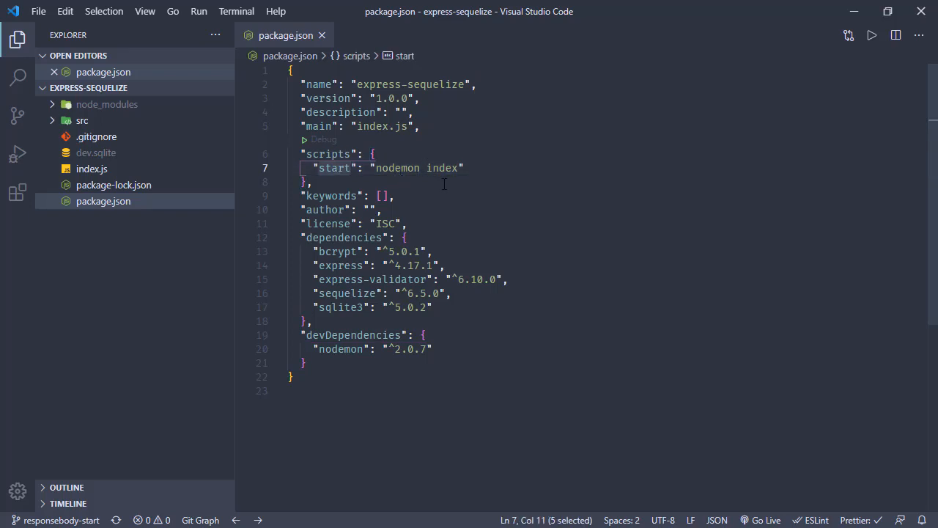
mouse_move(175, 137)
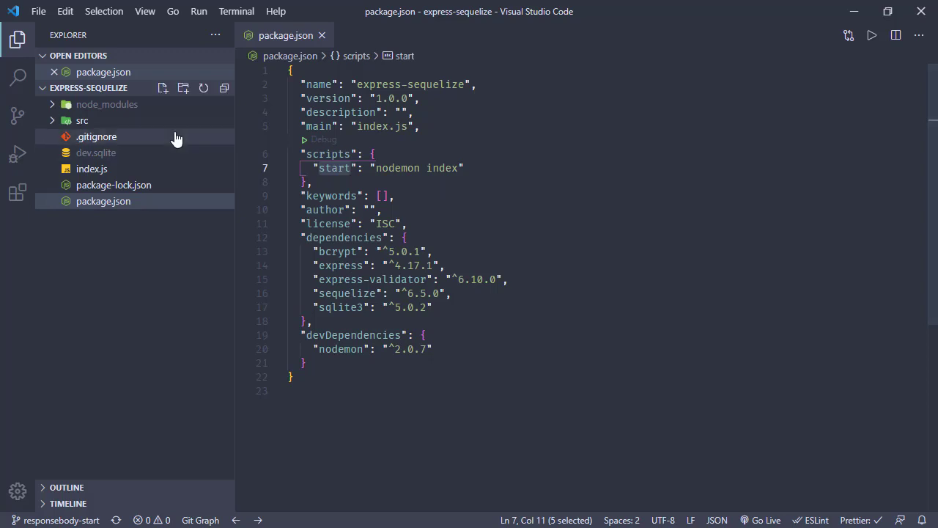
mouse_move(320, 443)
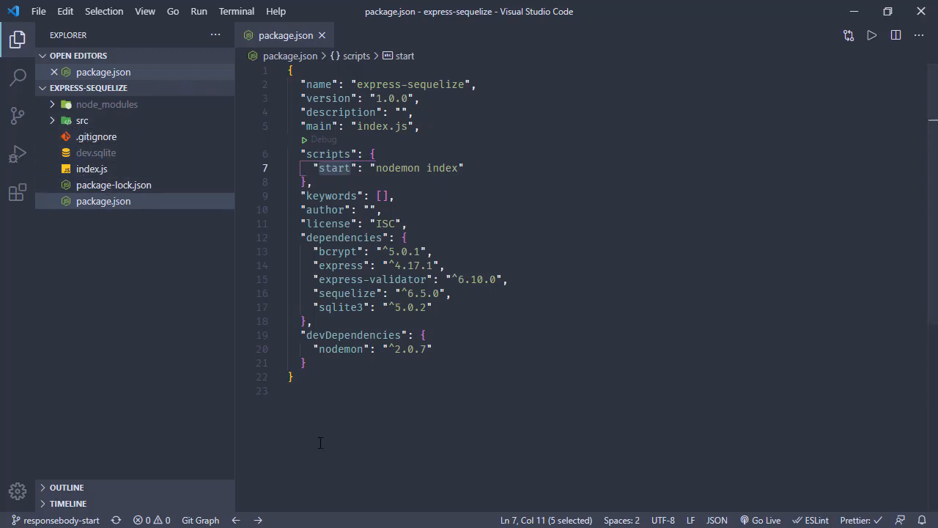
left_click(82, 120)
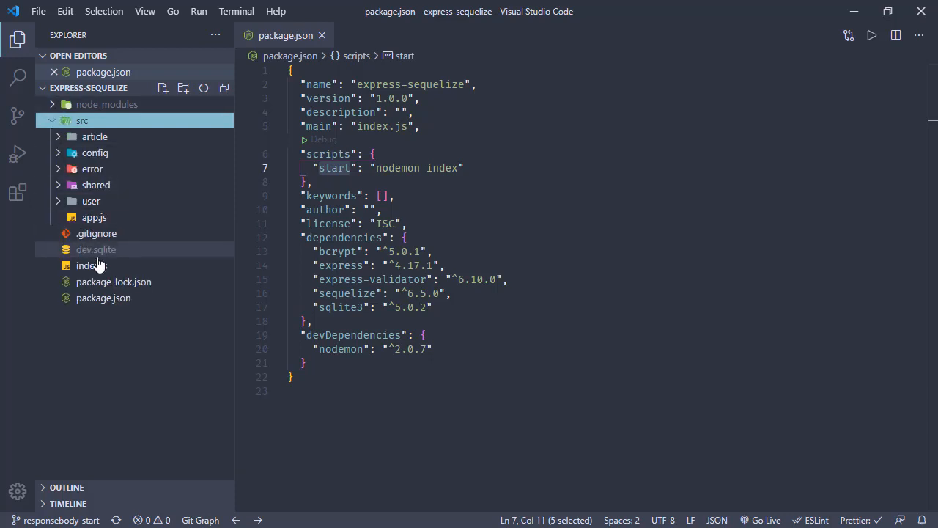
Glance at index.js, close it, and bring up app.js
left_click(90, 265)
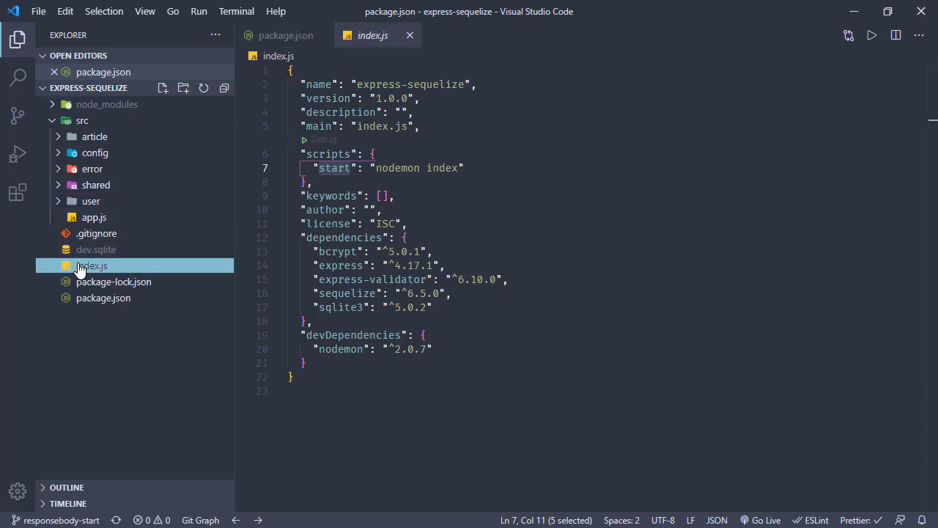
left_click(372, 35)
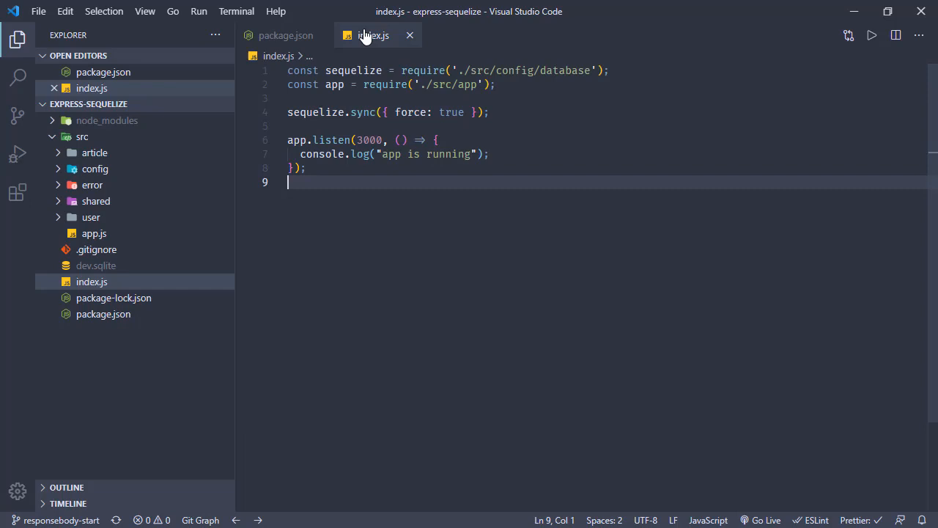
left_click(284, 35)
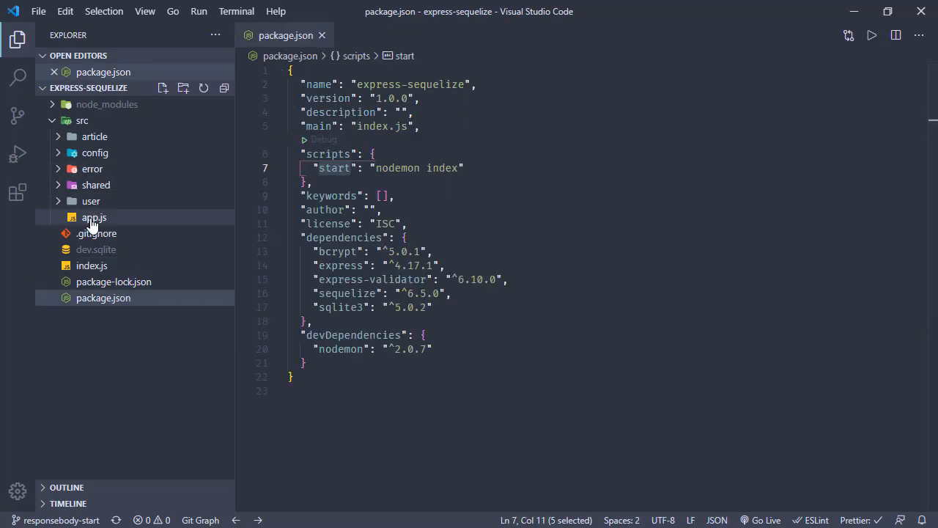
left_click(94, 217)
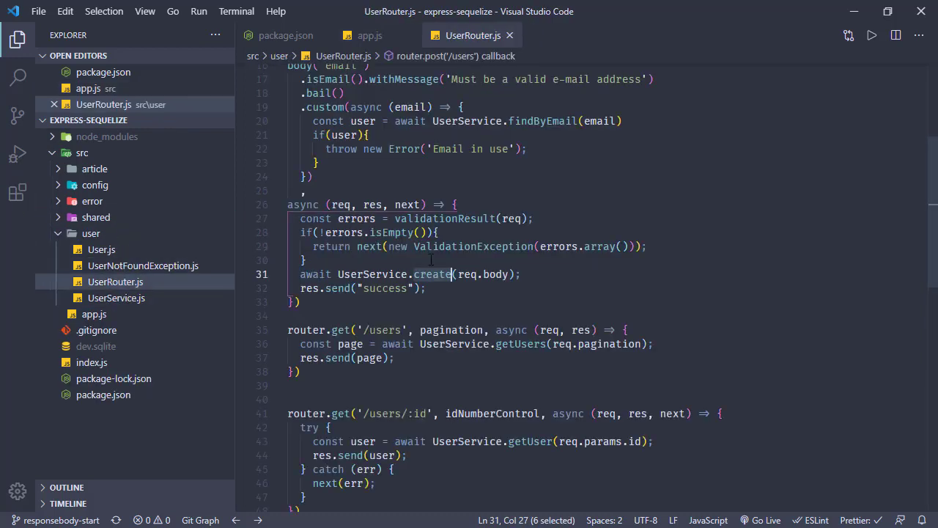
Scroll through app.js to review the user, article and error handler wiring
scroll("up", 3)
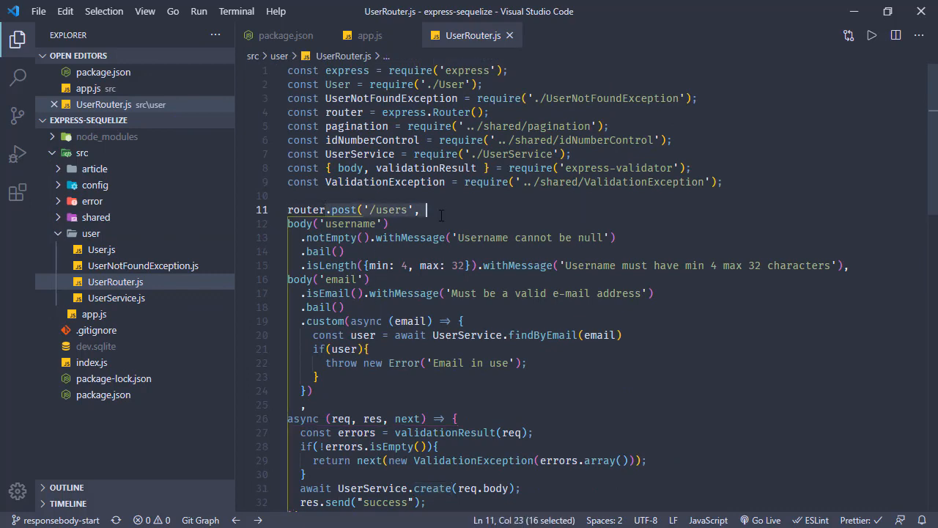
scroll("down", 3)
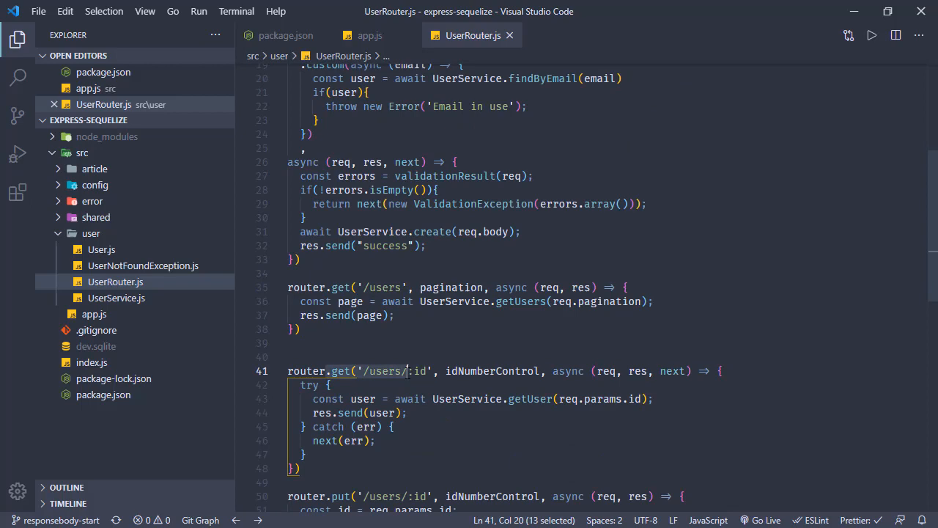
scroll("down", 3)
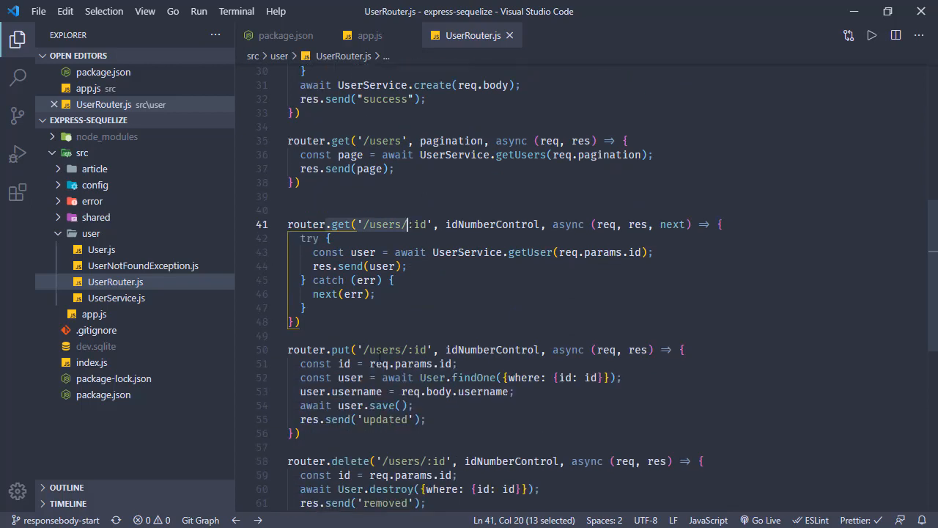
scroll("up", 3)
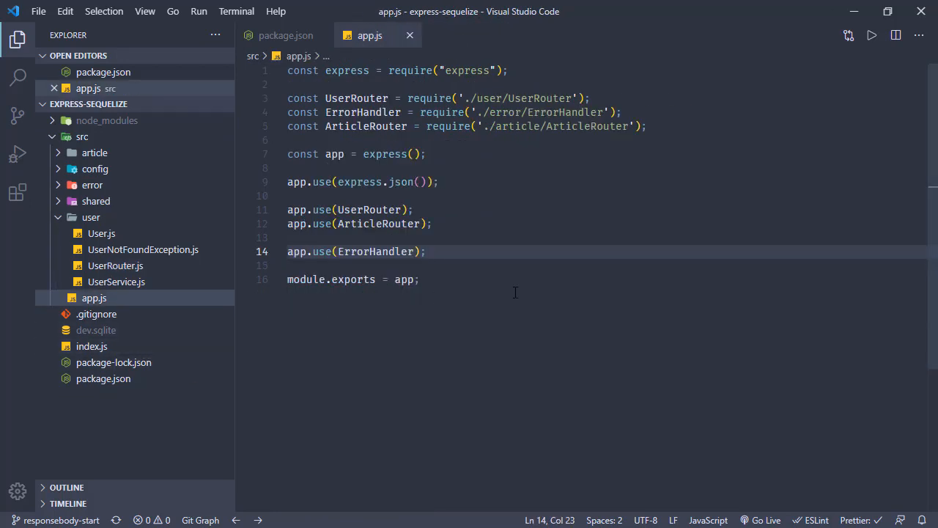
In UserService.js, highlight the hashedPassword variable and the create function that hashes with bcrypt
left_click(91, 346)
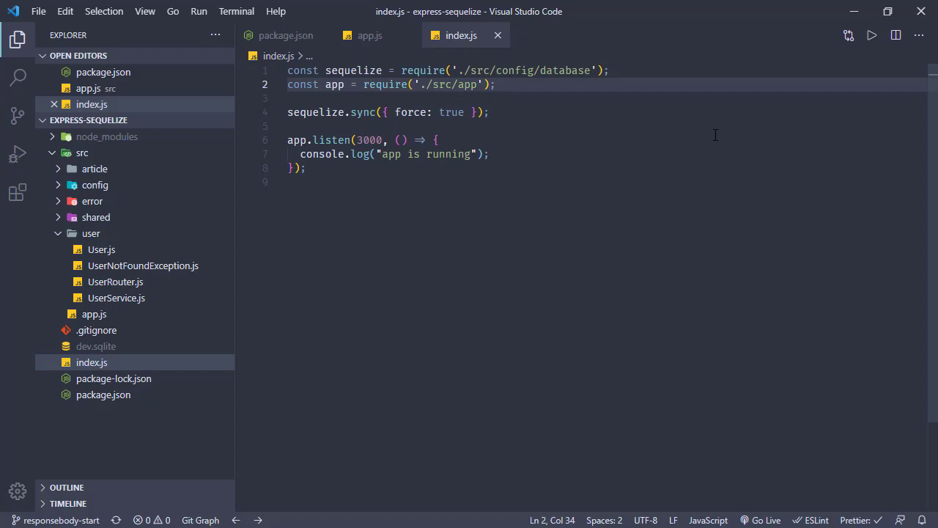
type("const User")
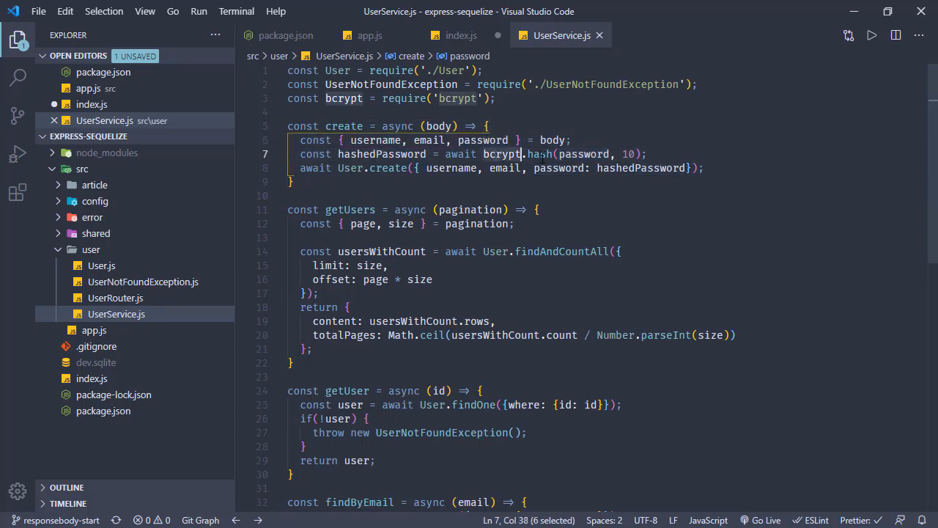
double_click(381, 154)
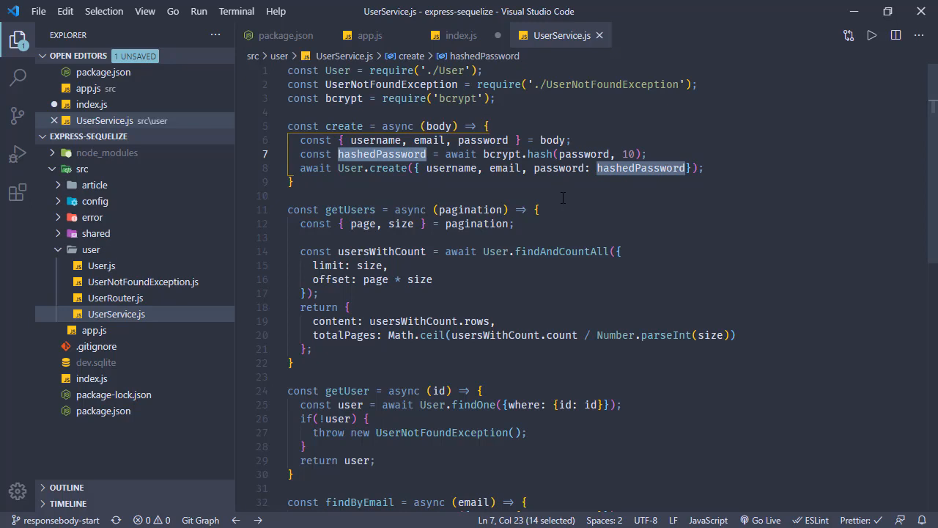
mouse_move(460, 35)
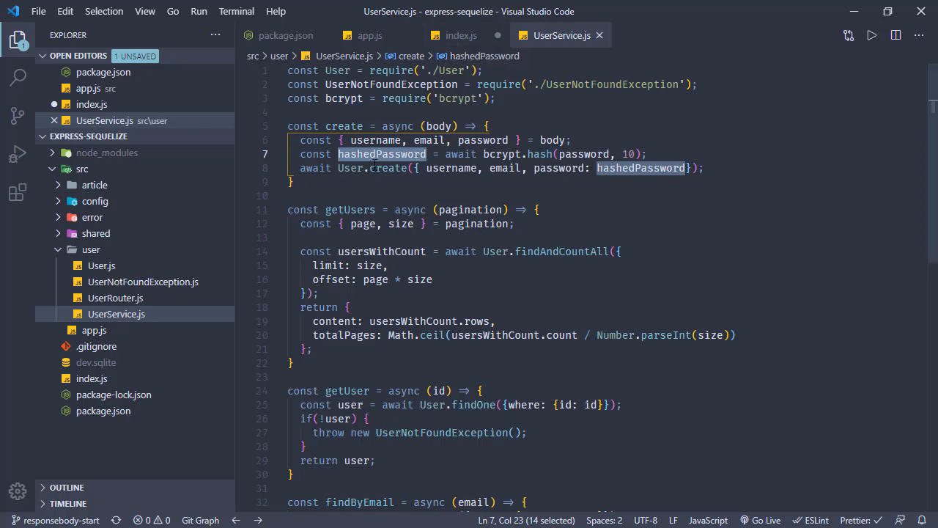
double_click(350, 167)
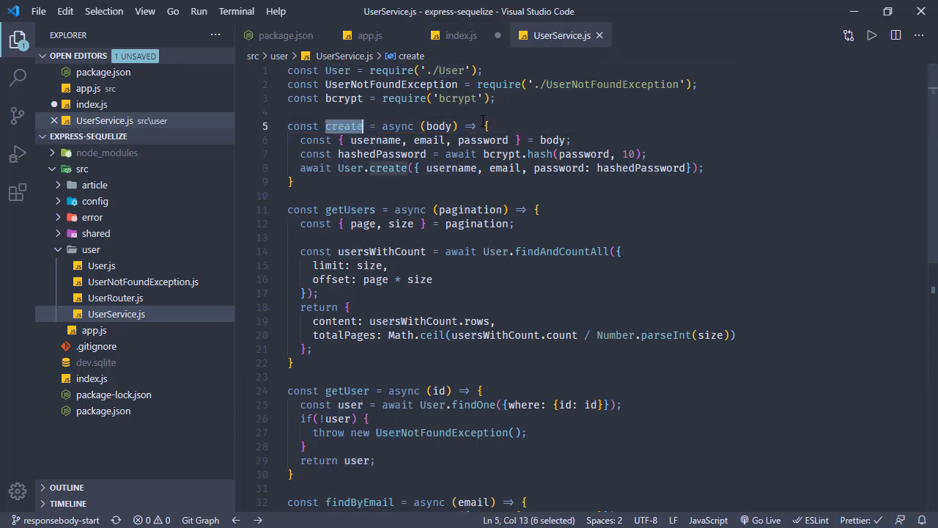
In index.js, require UserService from './src/user/UserService'
left_click(460, 35)
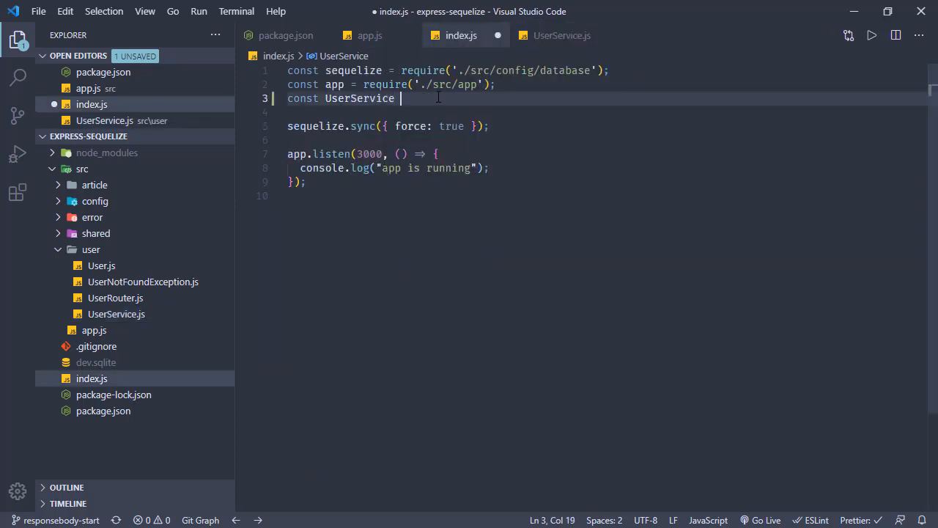
type("= require('")
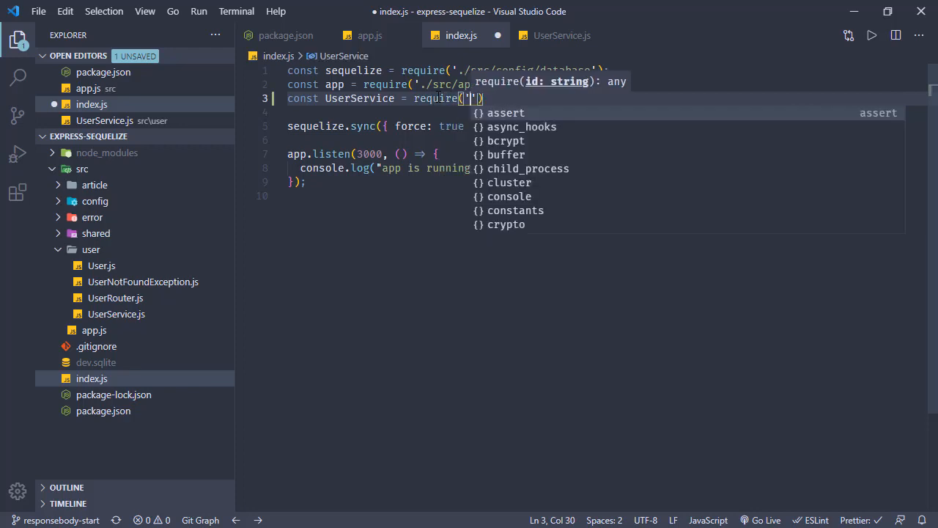
type("./src/us")
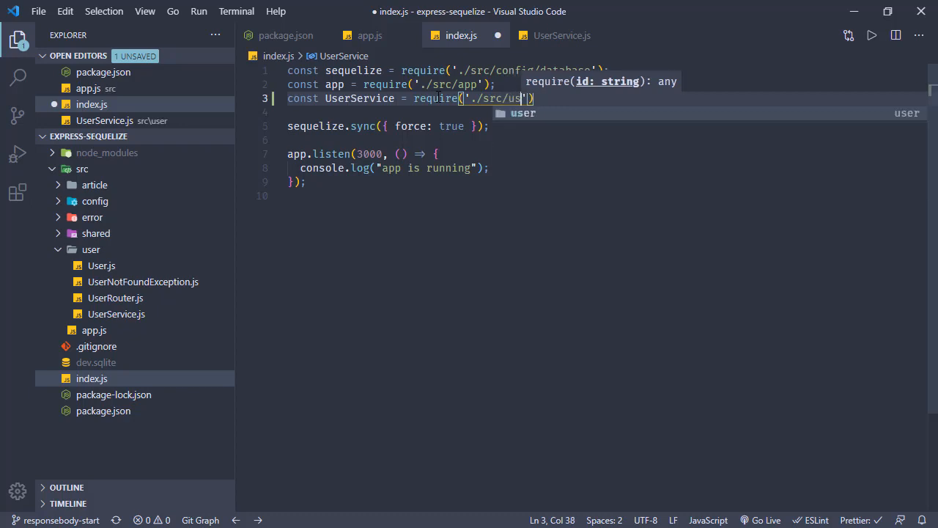
type("er/UserService")
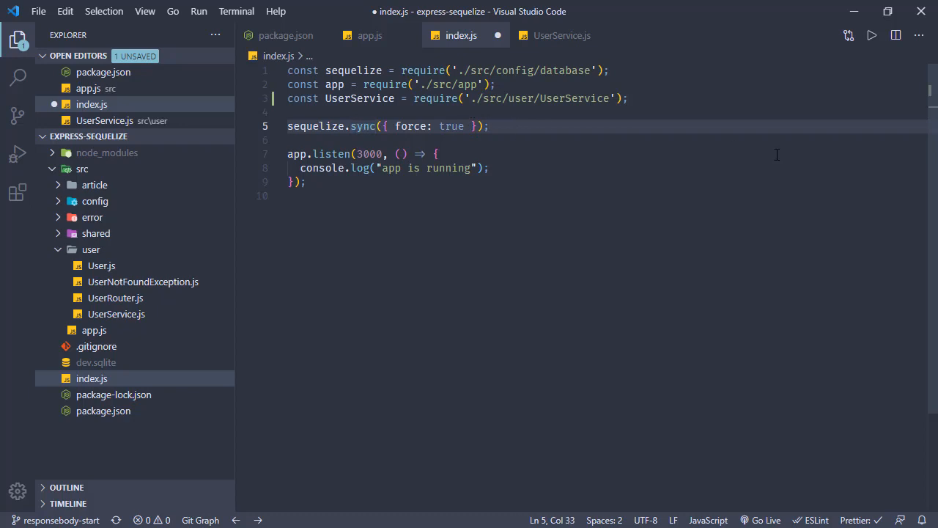
type(".then(() => {")
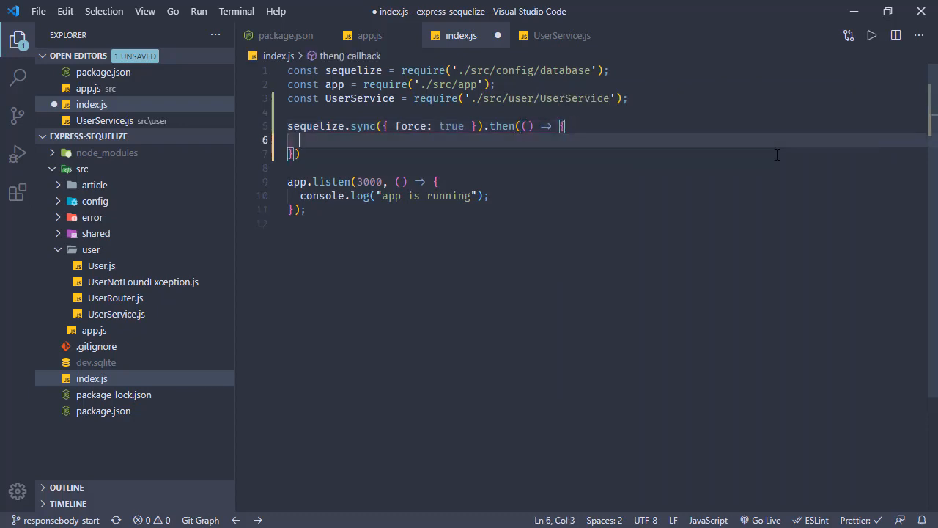
Inside sync().then, start a for loop i=1..5 building a user object with username `user${i}`
type("for(")
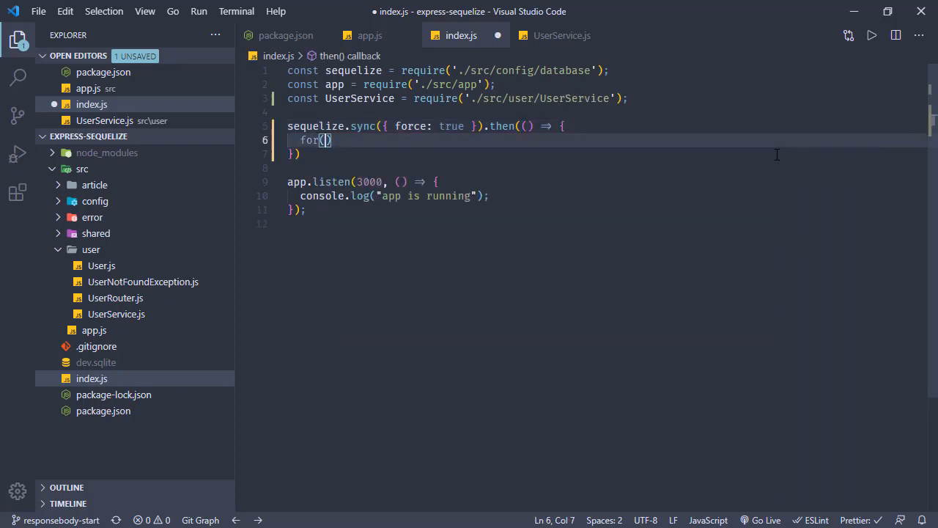
type("let i")
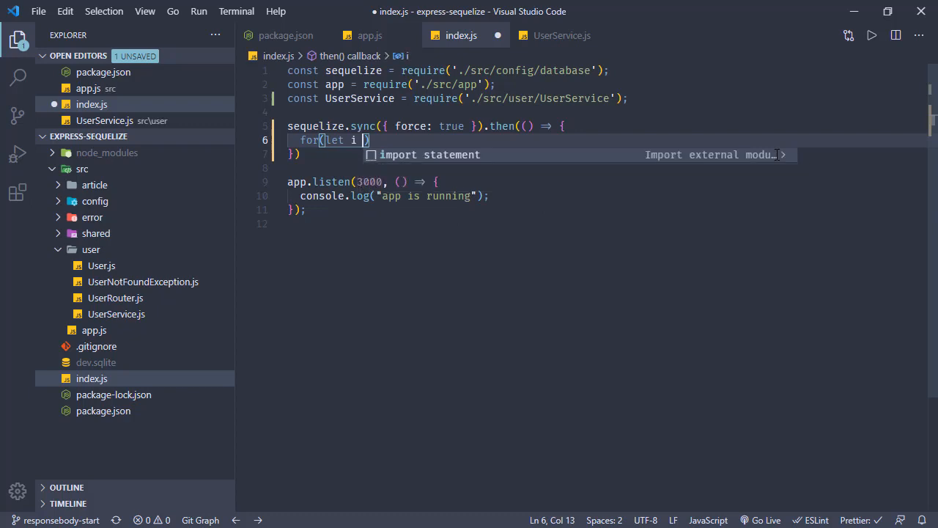
type("= 1; i <= 5")
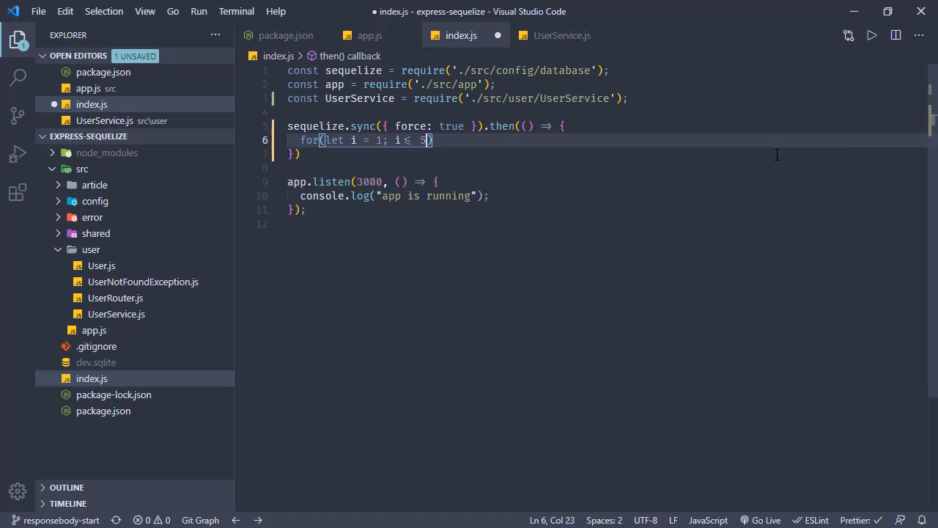
type("; i++")
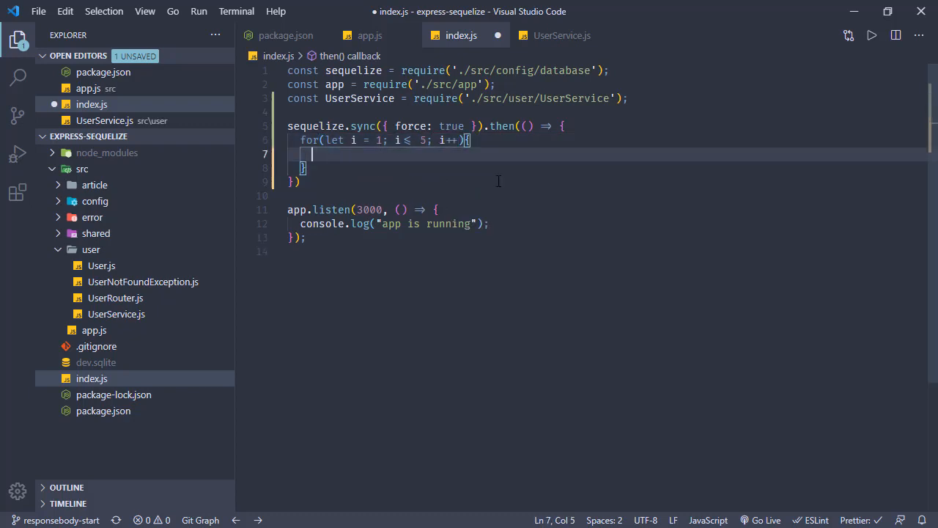
type("const user =")
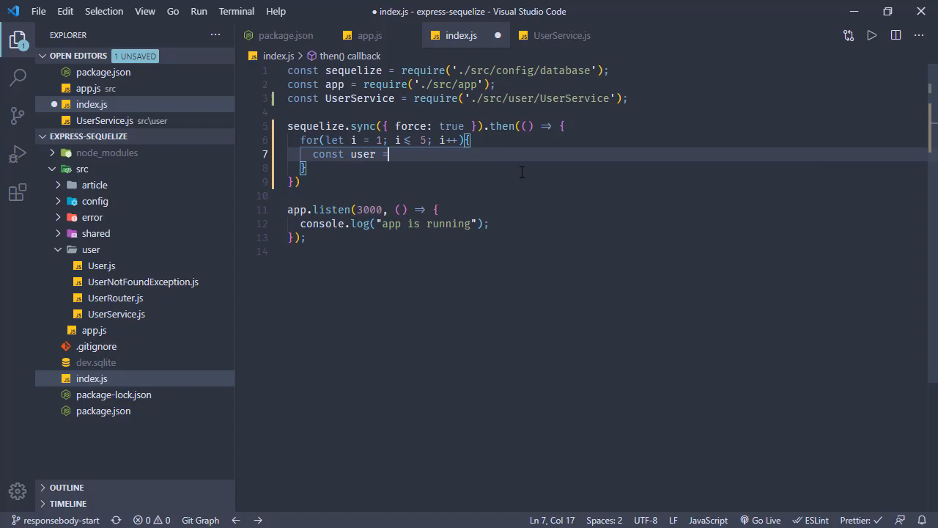
type("{")
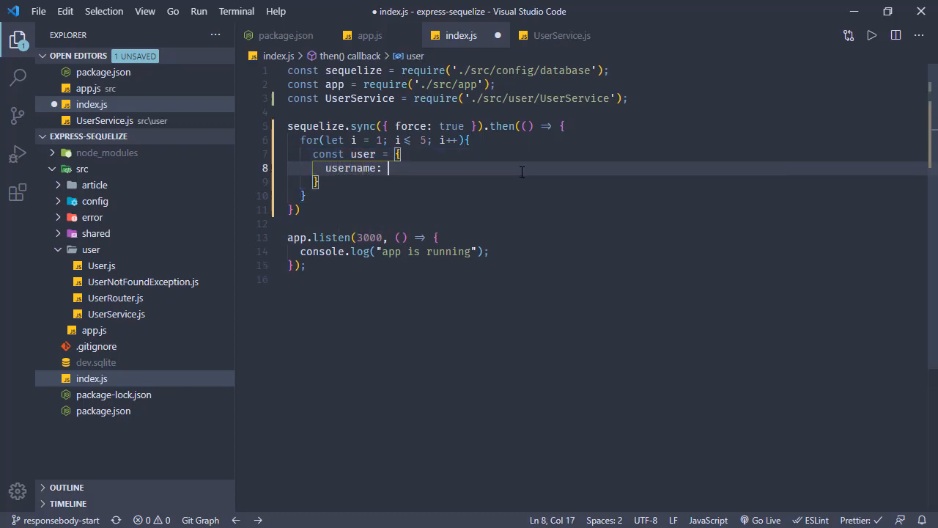
type("`user`")
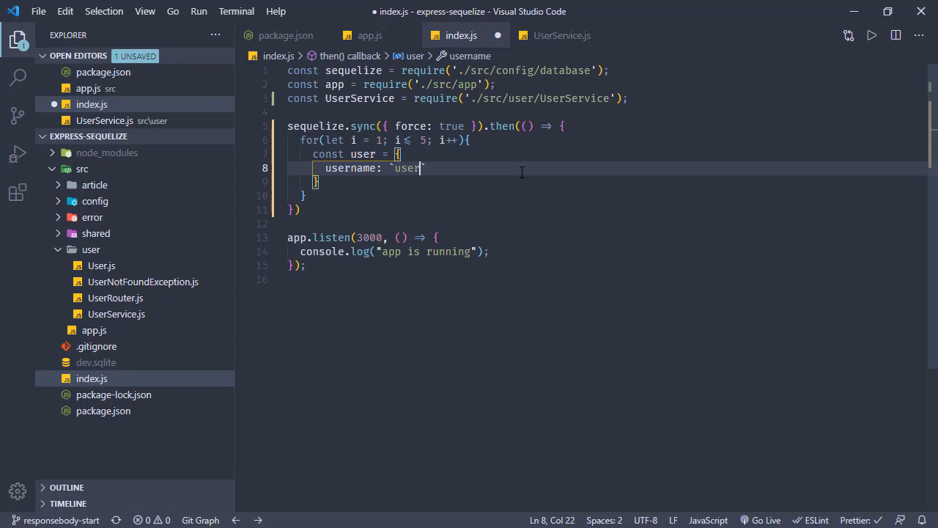
type("${}")
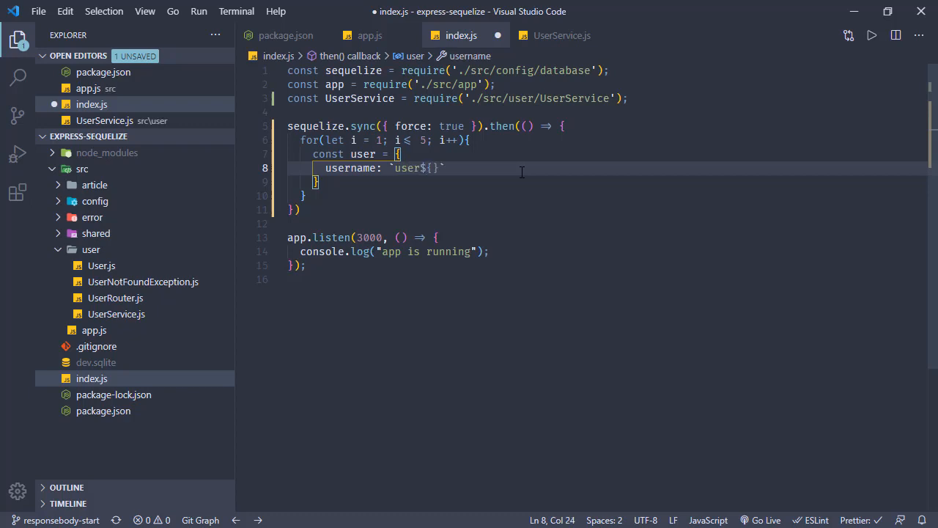
type("i")
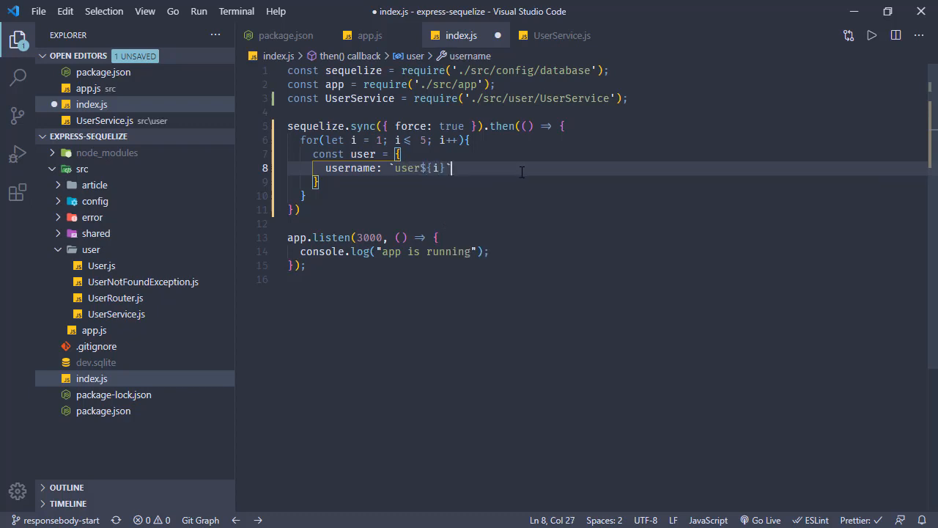
key("Enter")
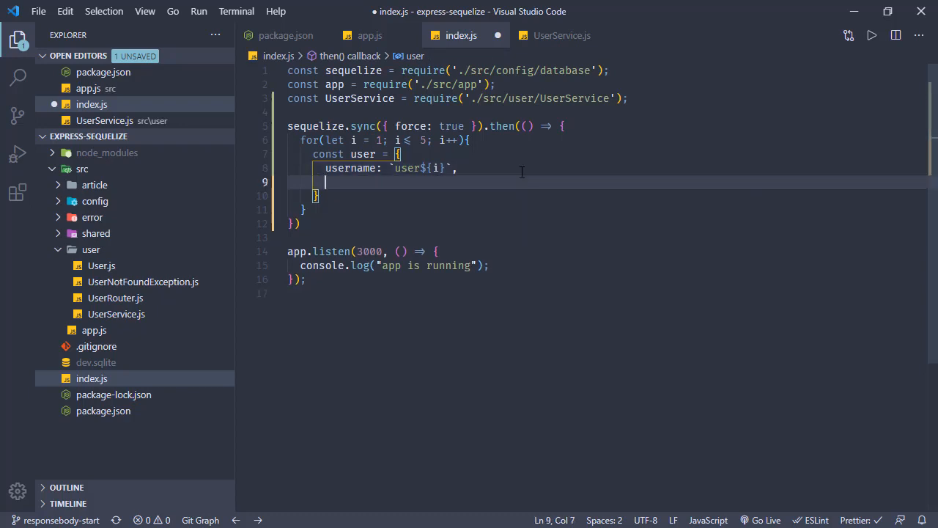
type("email:")
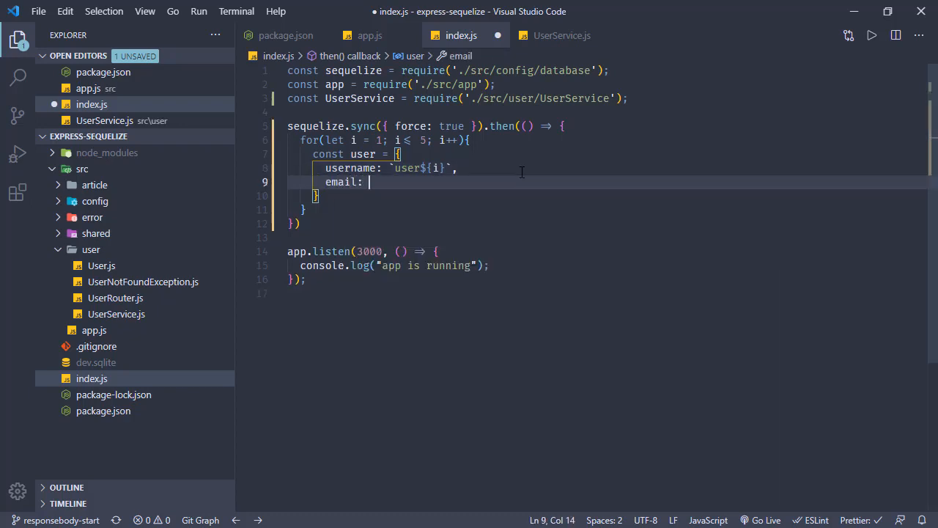
type("`user${i}`")
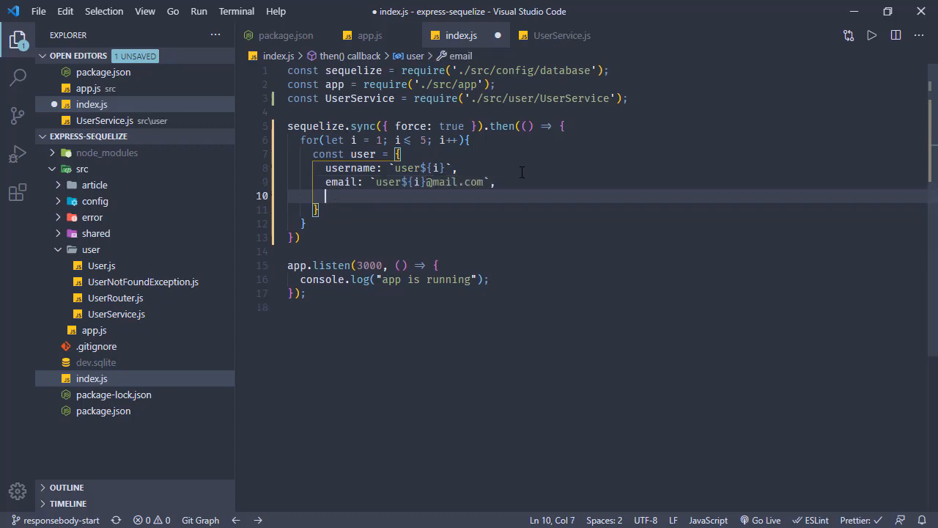
type("password: ''")
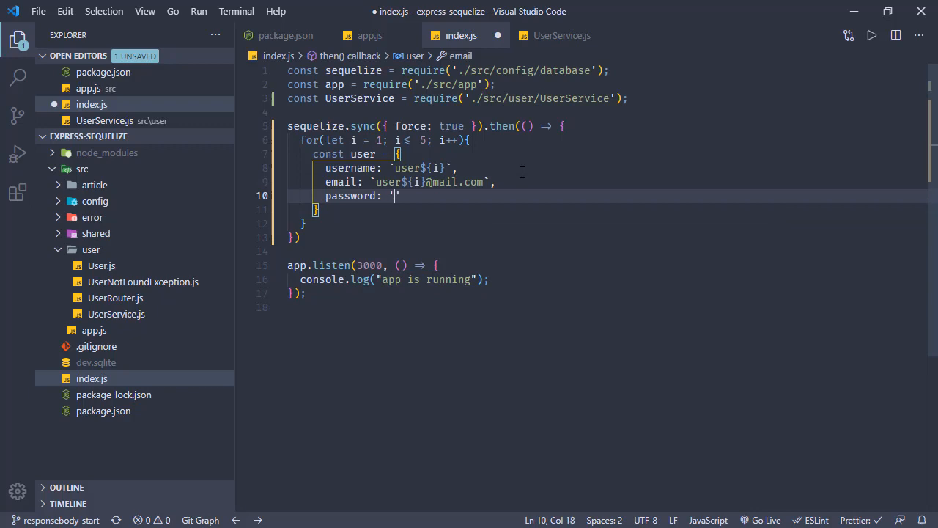
type("P4ssword'")
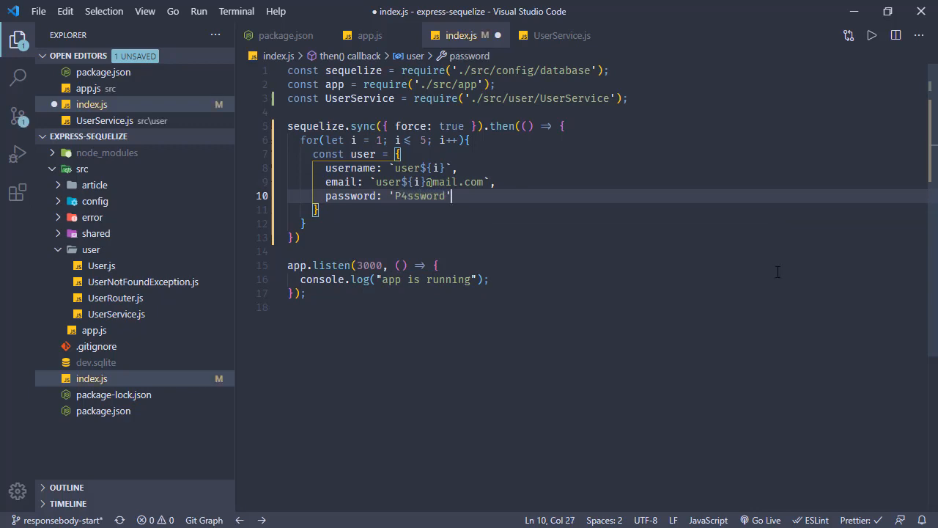
key("Enter")
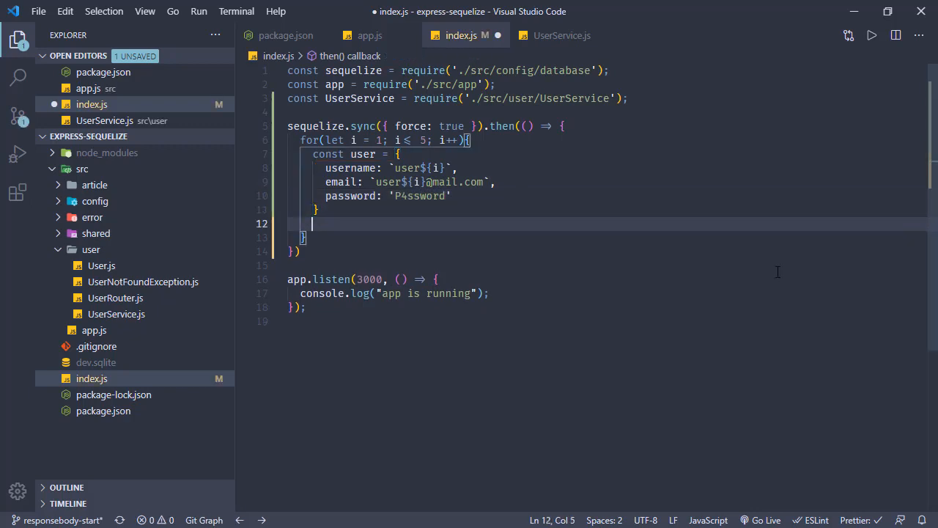
type("UserService.create")
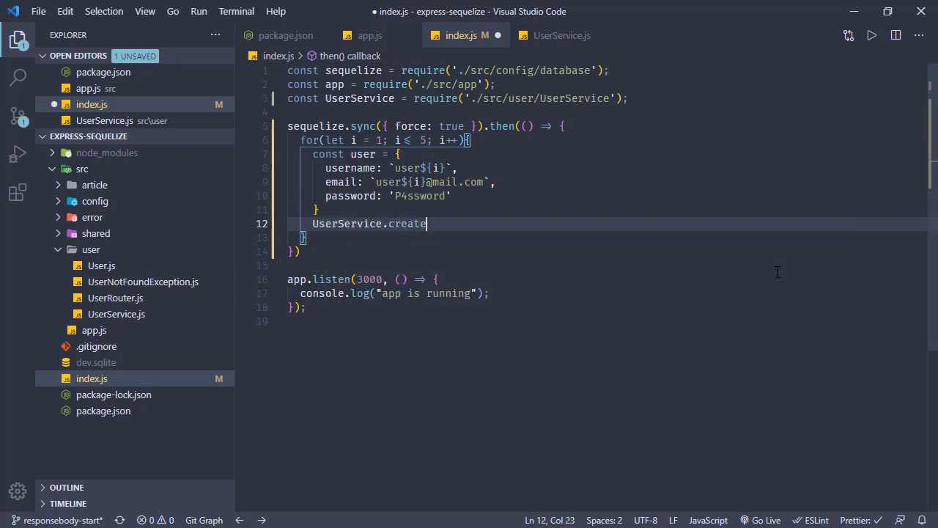
type("(user);")
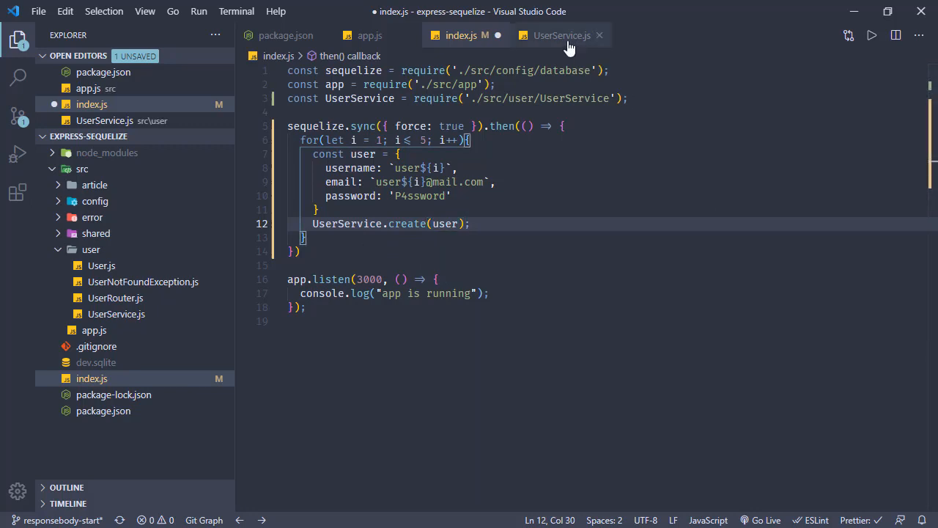
After checking create in UserService.js, await the create call and make the callback async
left_click(563, 36)
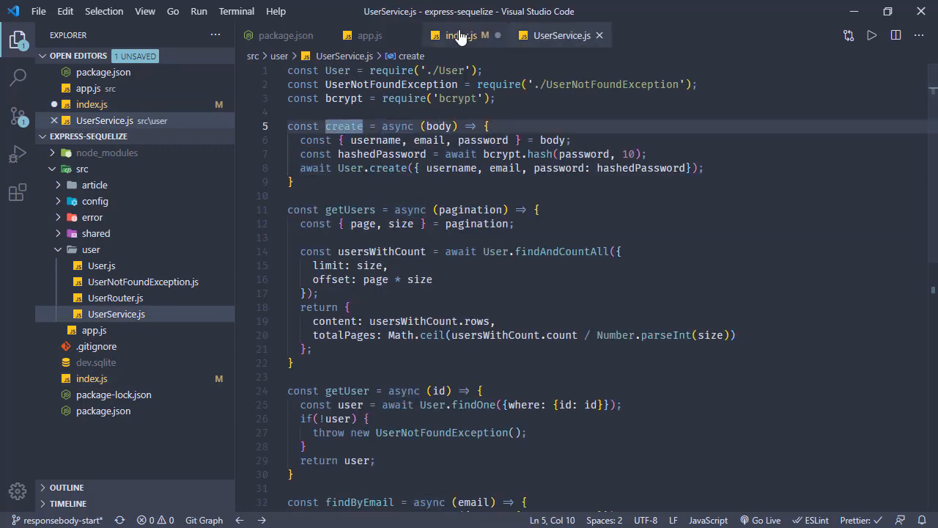
left_click(461, 35)
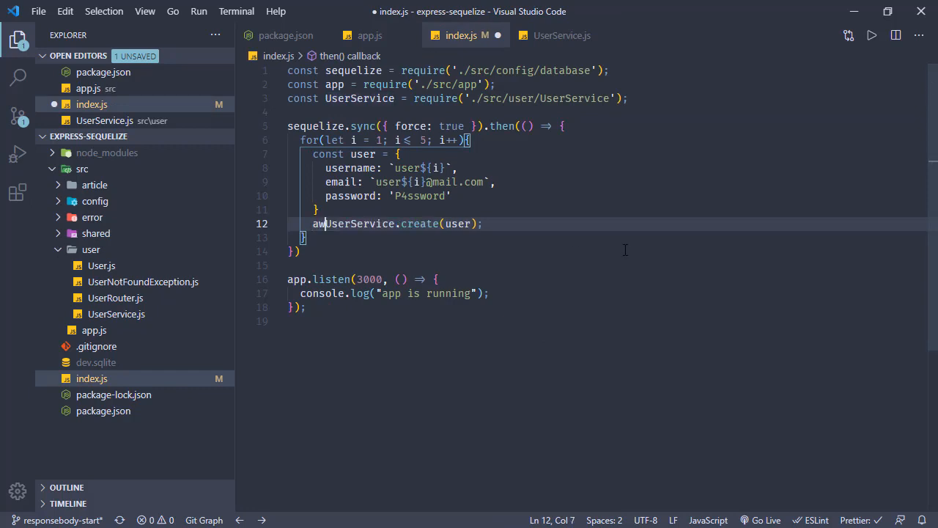
type("ait")
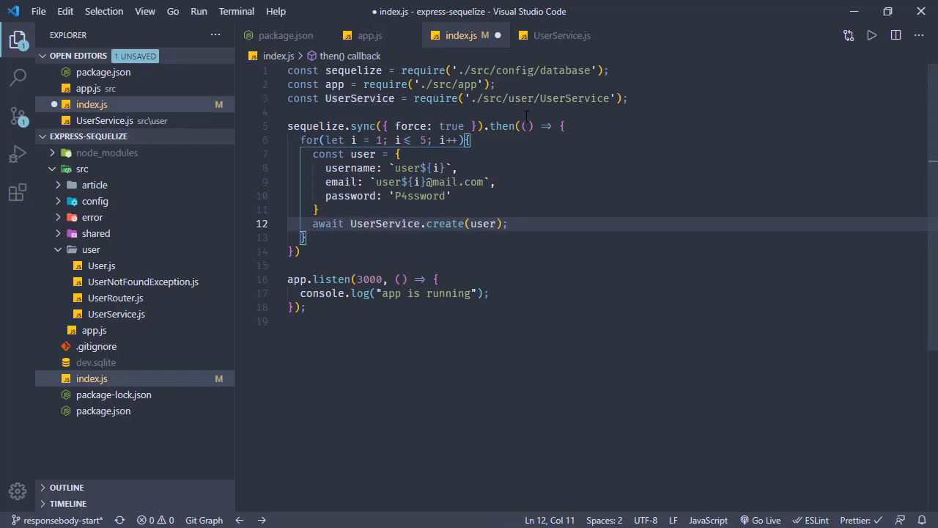
type("asy")
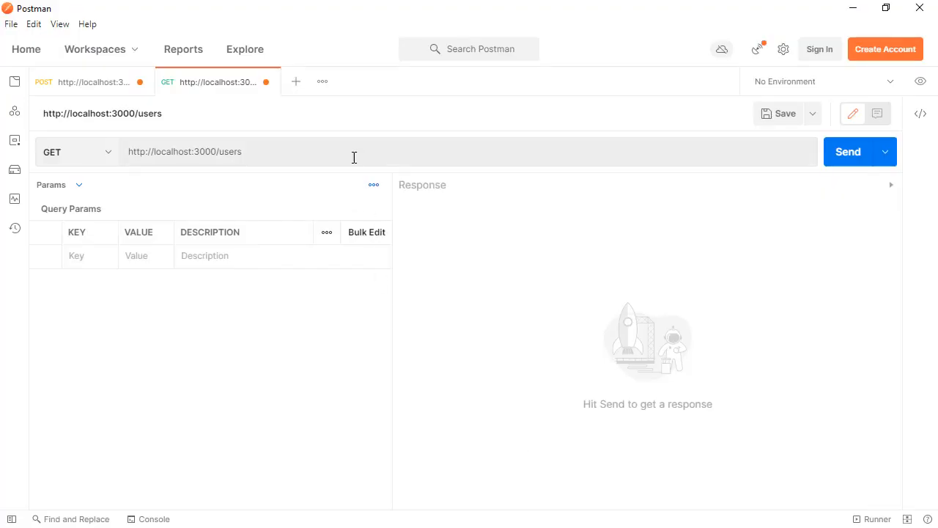
mouse_move(264, 150)
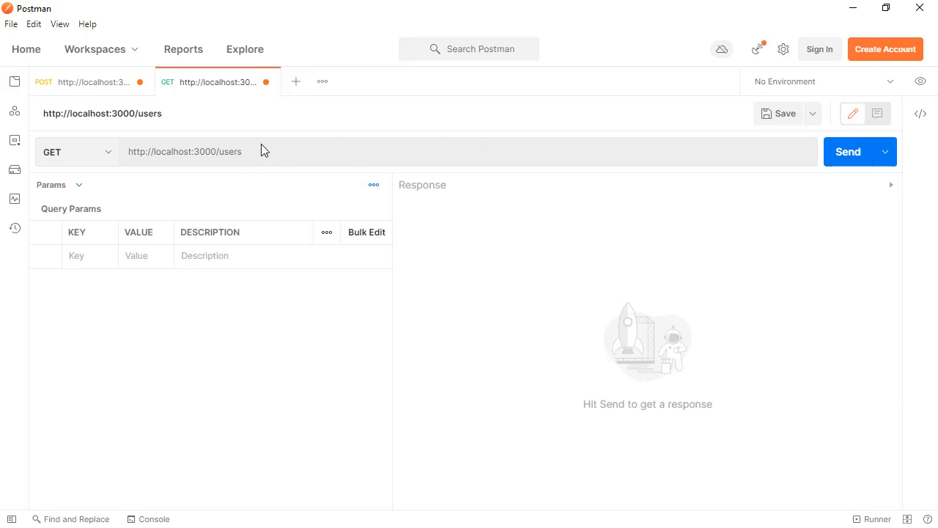
mouse_move(816, 147)
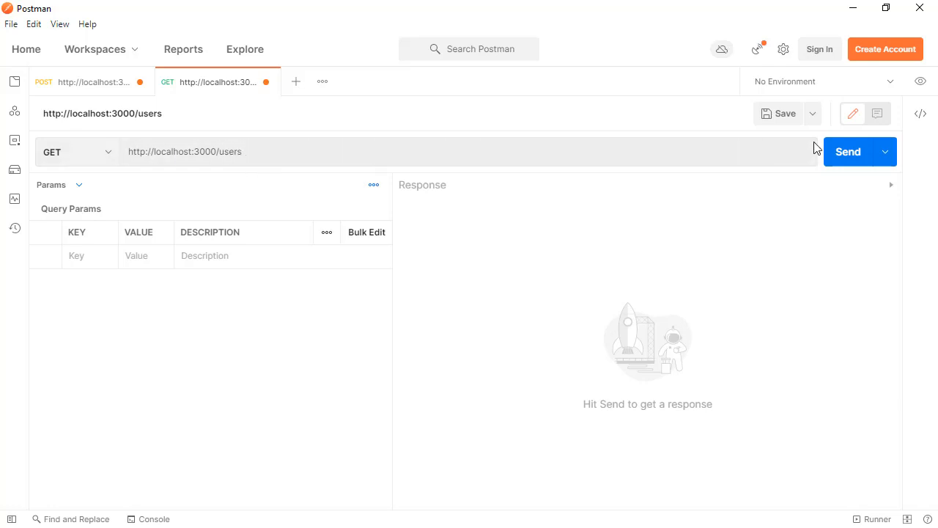
left_click(847, 151)
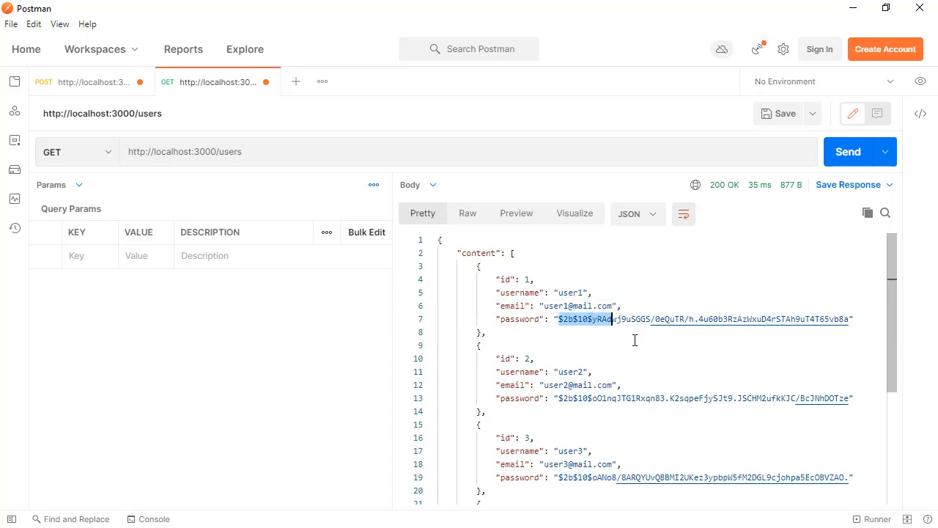
left_click(355, 151)
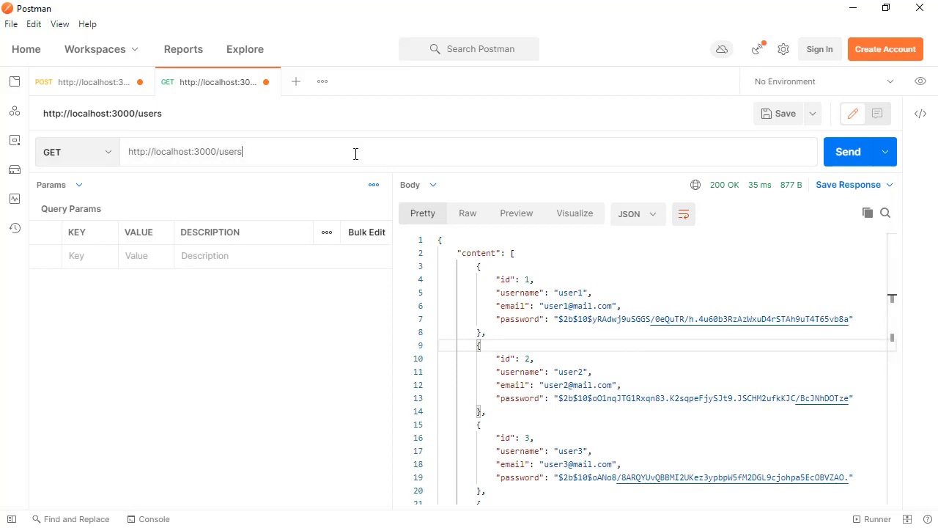
type("/1")
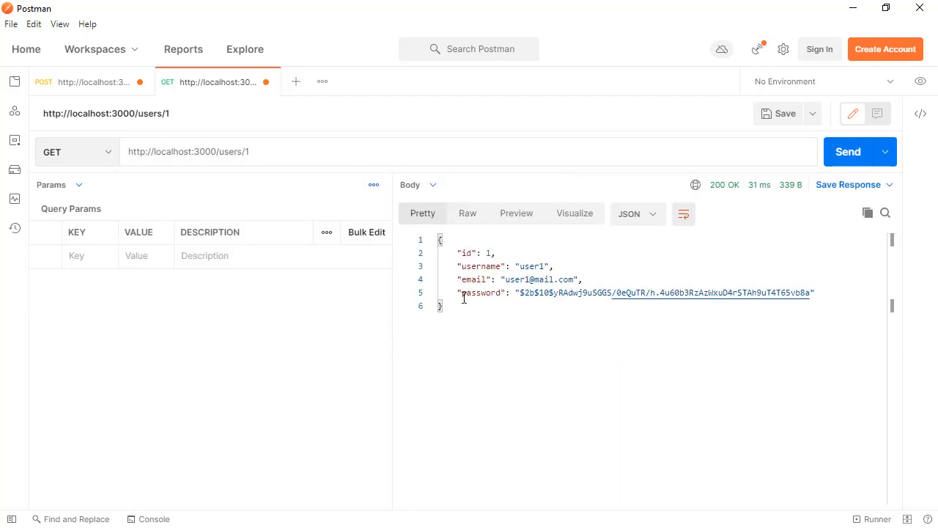
In the response, highlight id, username and email and point out the hashed password field still present
double_click(481, 293)
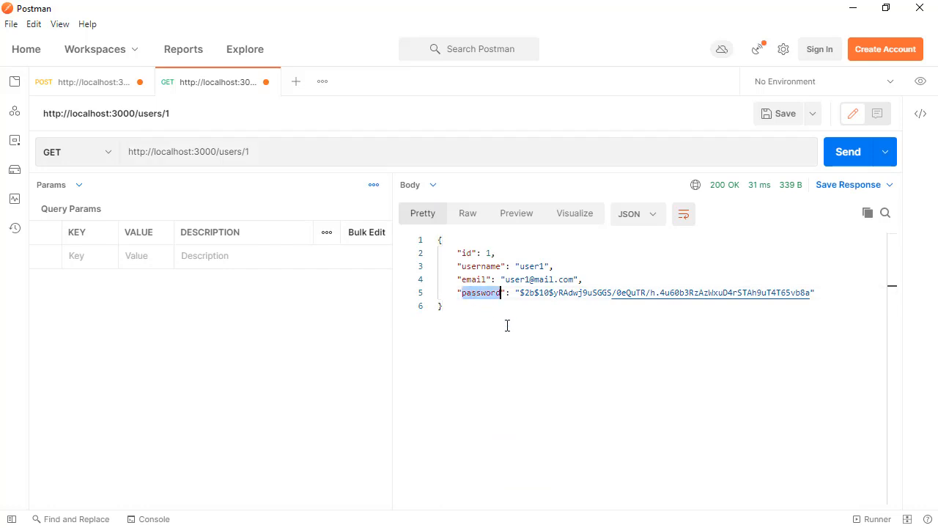
left_click(439, 307)
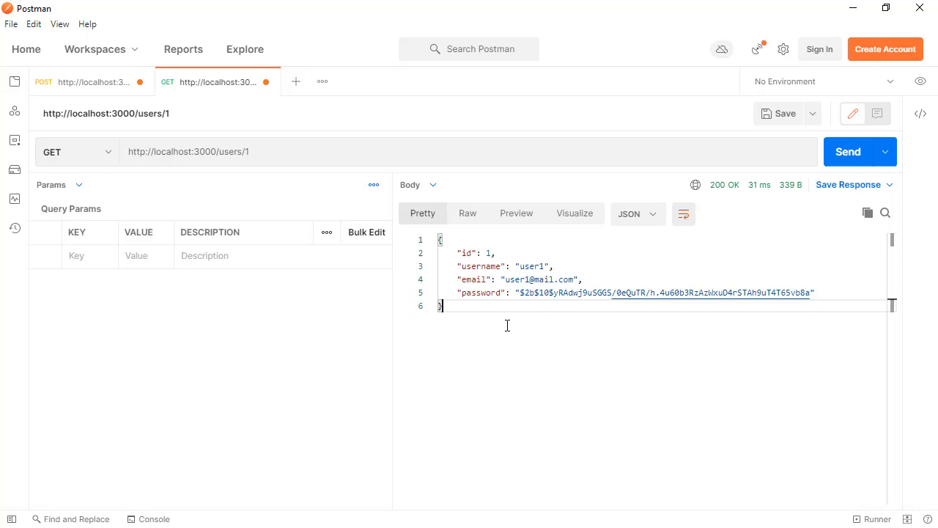
mouse_move(464, 264)
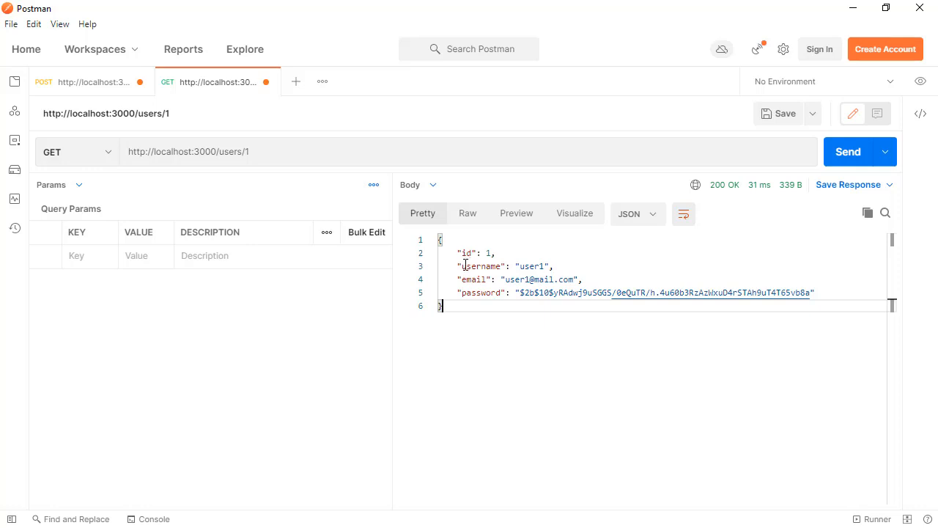
left_click_drag(458, 252, 579, 279)
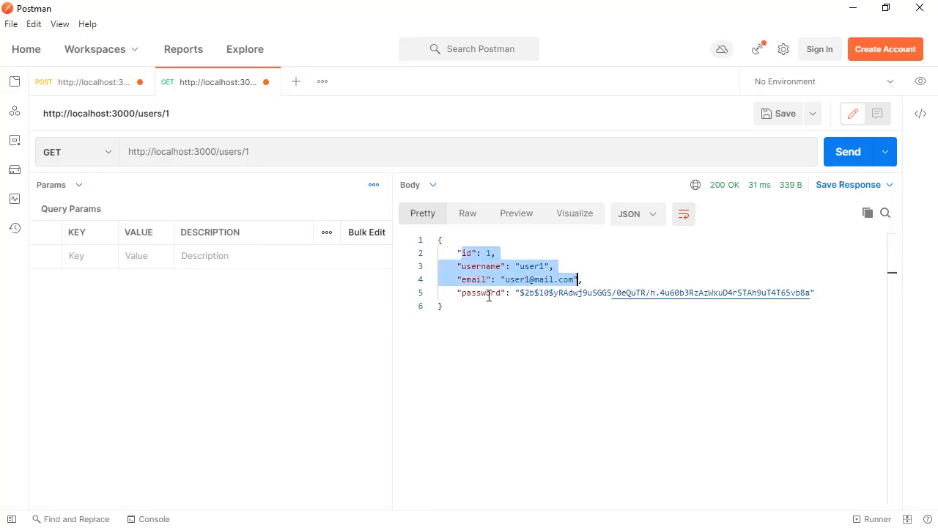
double_click(481, 293)
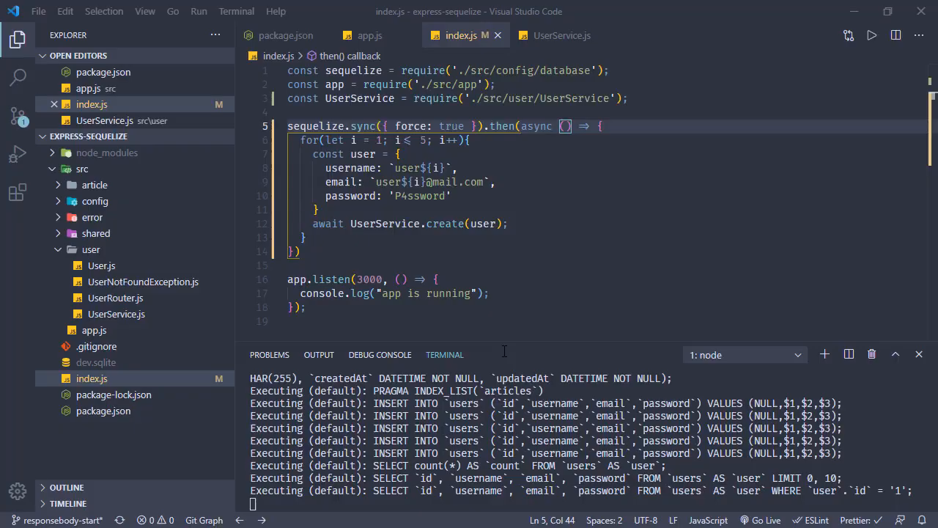
In UserService.js, highlight the getUsers function and scroll to getUser
left_click(561, 35)
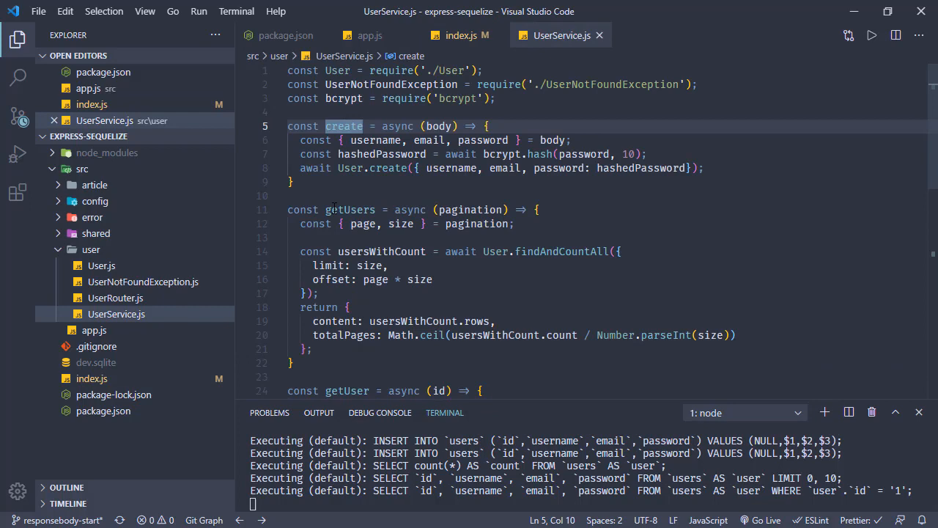
double_click(349, 209)
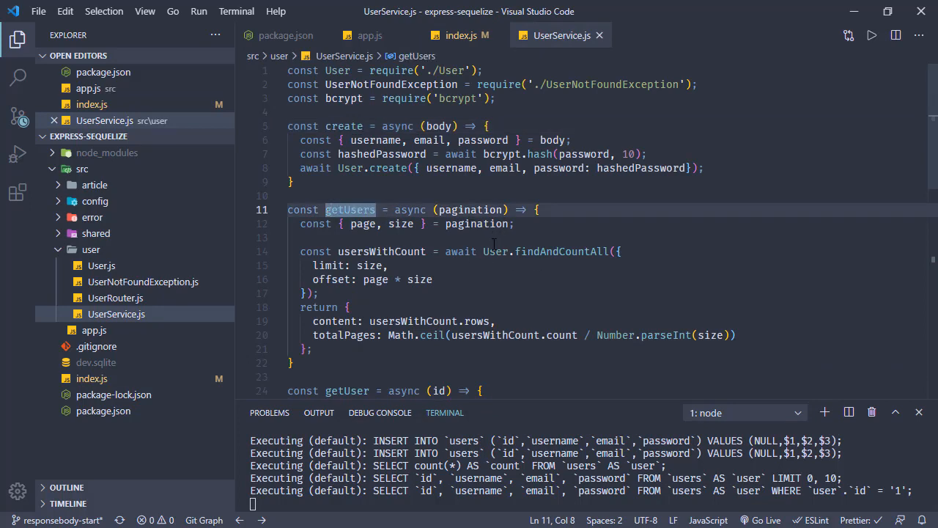
scroll("down", 3)
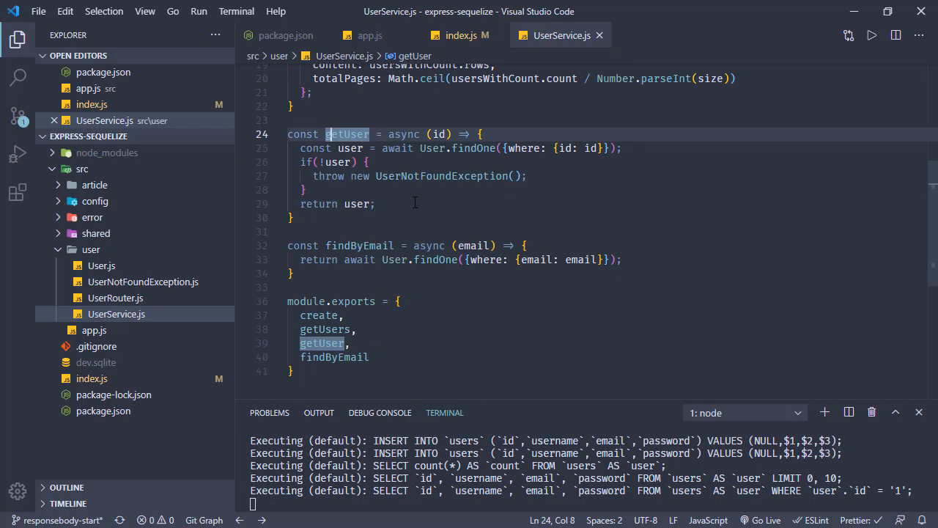
Highlight getUser's user variable and findOne lookup, placing the cursor after the not-found check
double_click(351, 148)
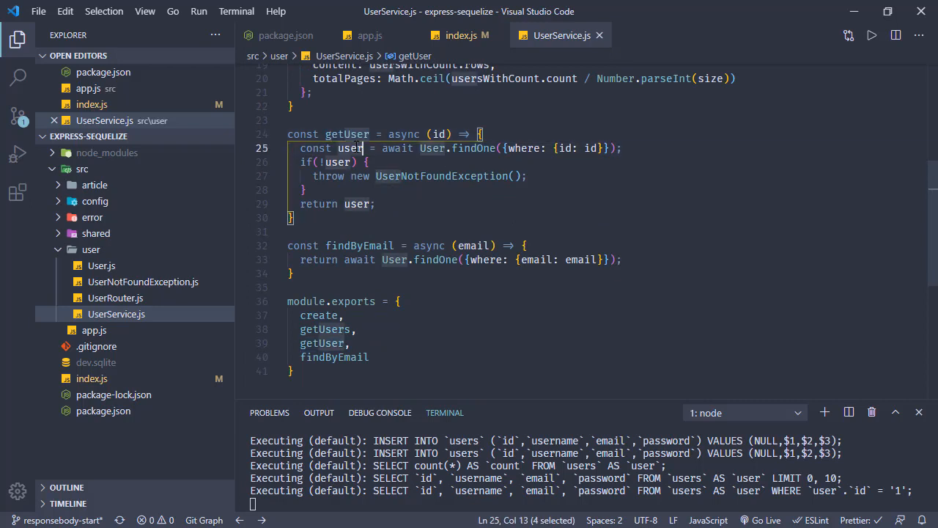
double_click(351, 148)
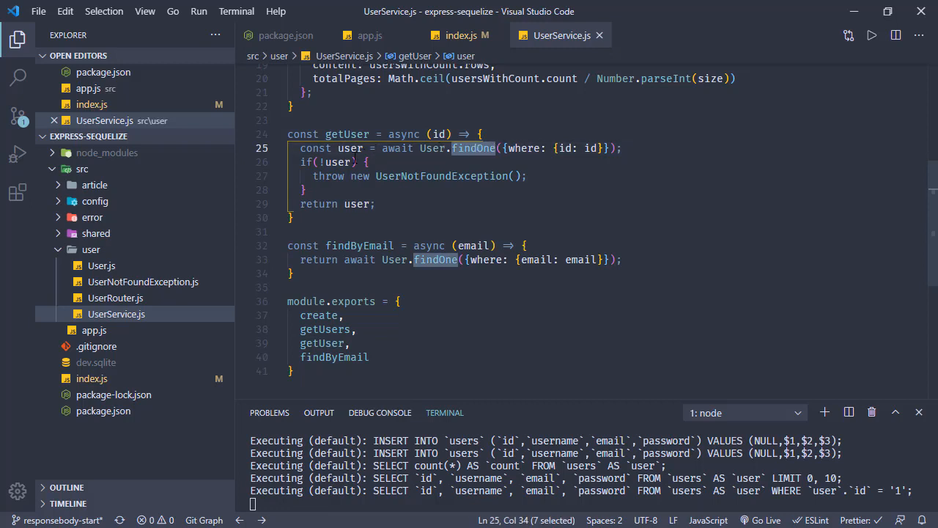
left_click(307, 191)
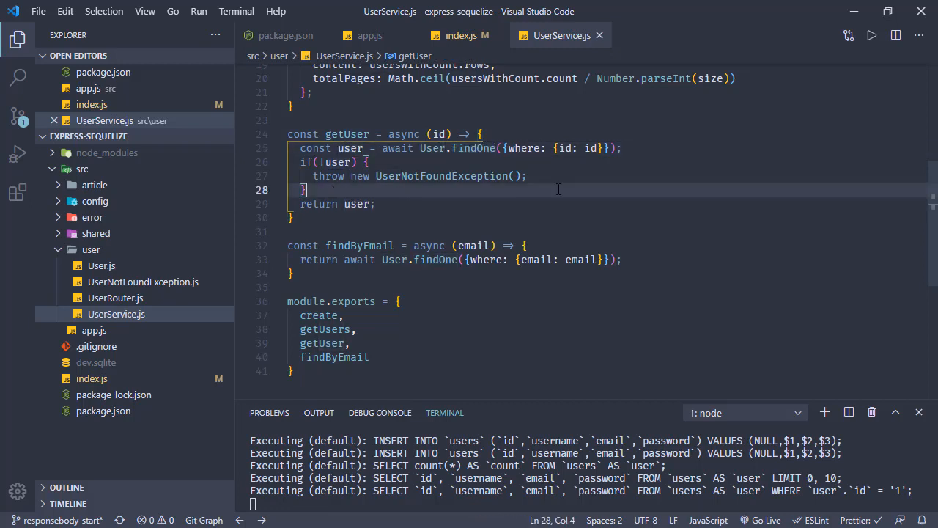
Add console.log(user); after the if block in getUser and save
type("console.log(user);")
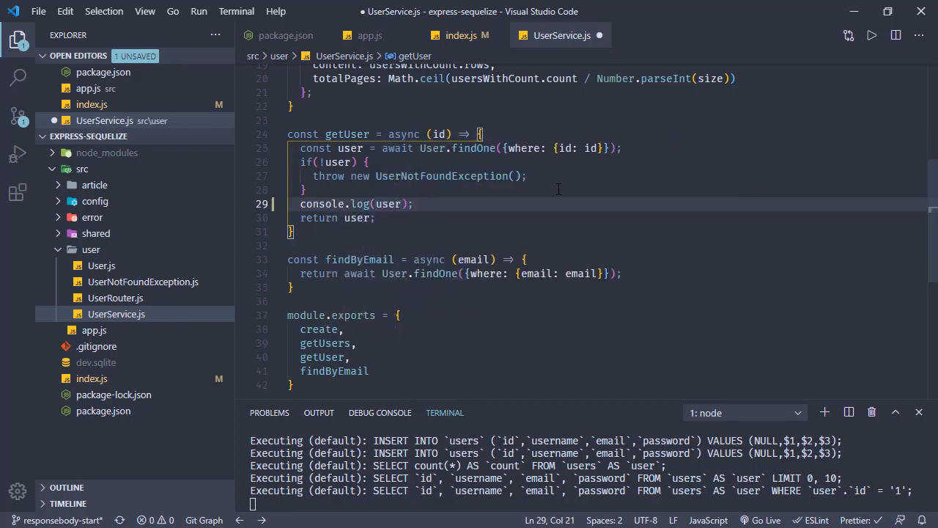
key("ctrl+s")
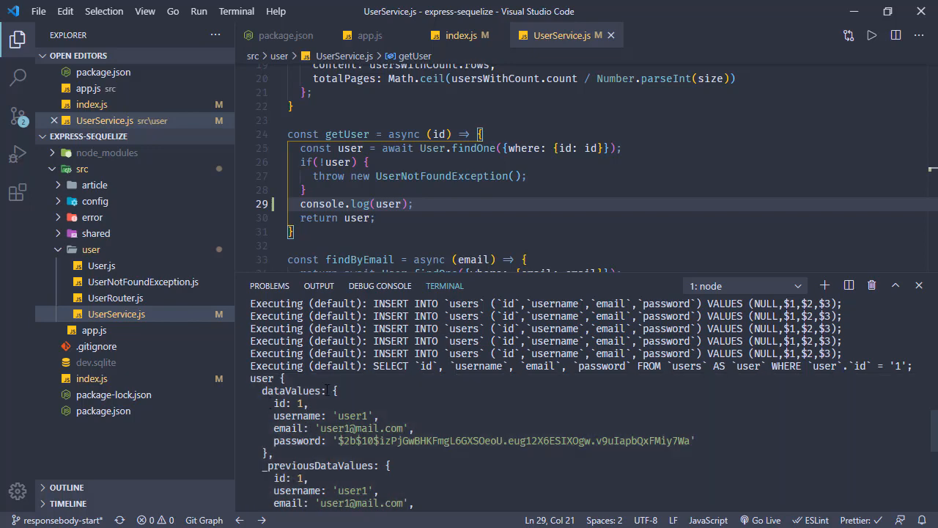
Scroll the terminal and enlarge it to inspect the logged Sequelize model with dataValues including the password
scroll("down", 3)
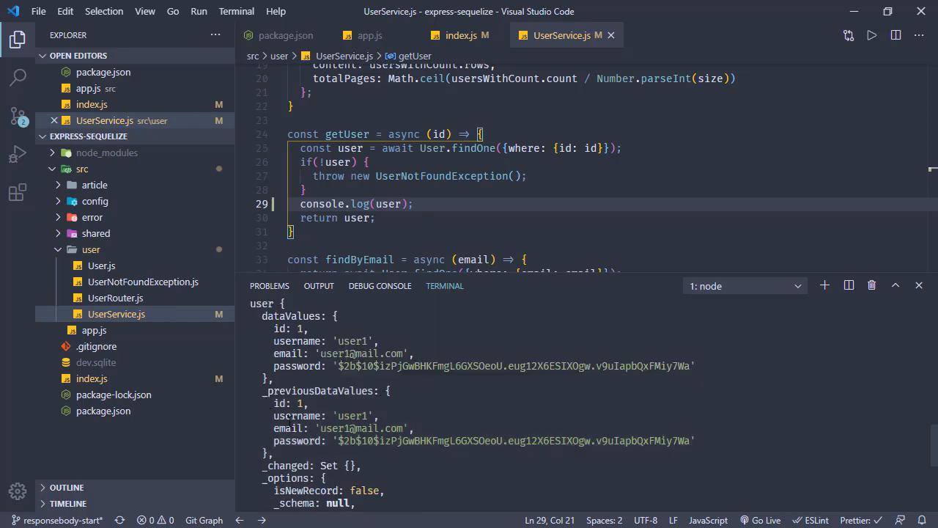
scroll("down", 3)
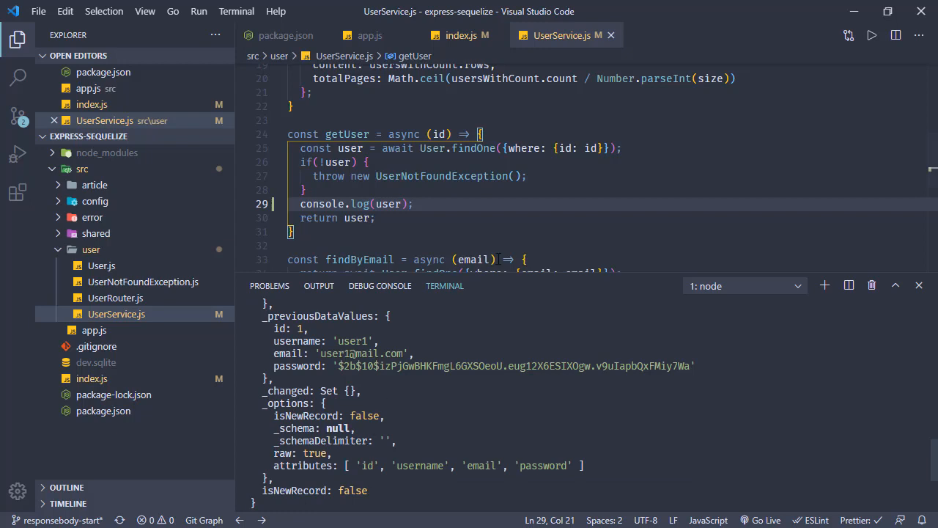
left_click_drag(572, 285, 572, 344)
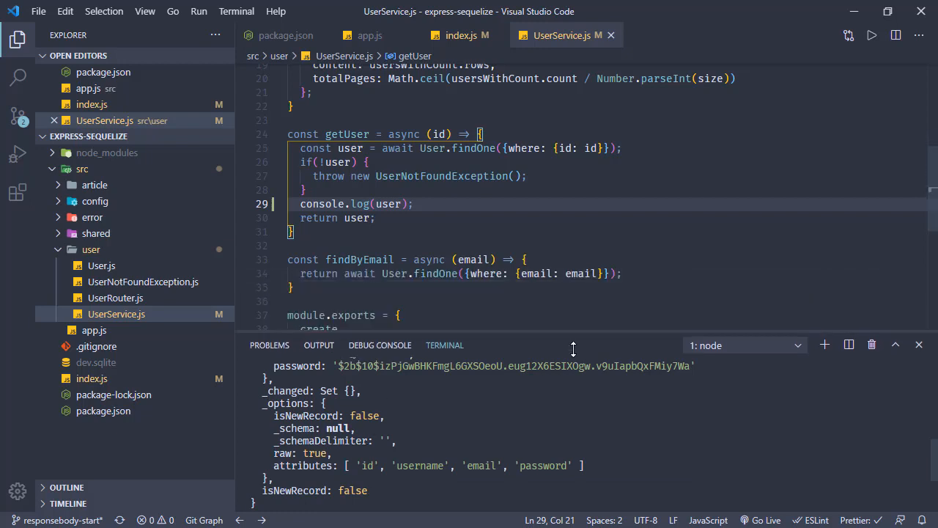
left_click_drag(573, 348, 573, 422)
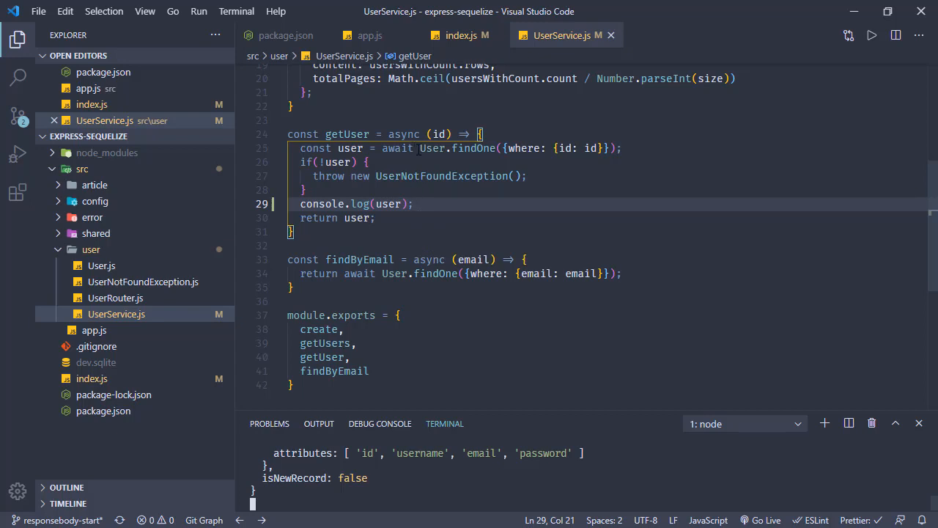
Add const userAsJSON = user.get(); and log userAsJSON, showing id, username, email and hashed password in the terminal
key("Enter")
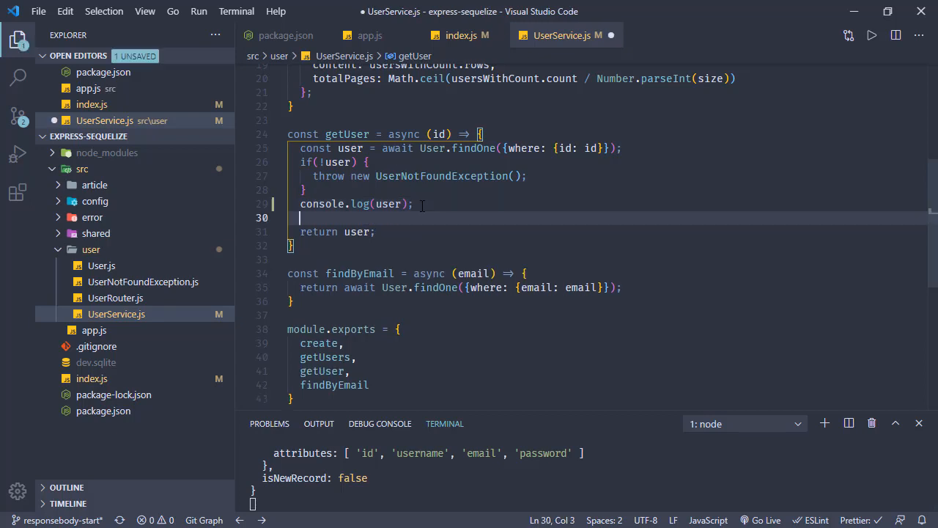
type("user.get")
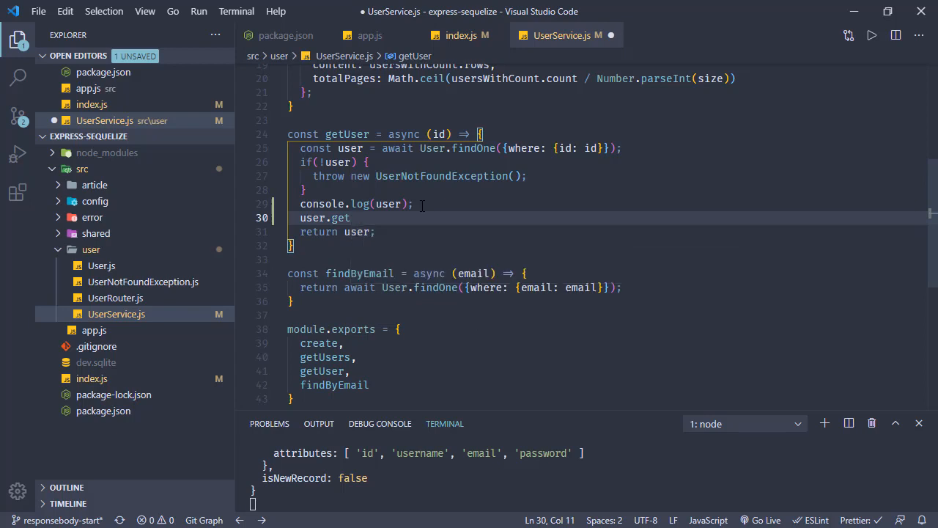
type("();")
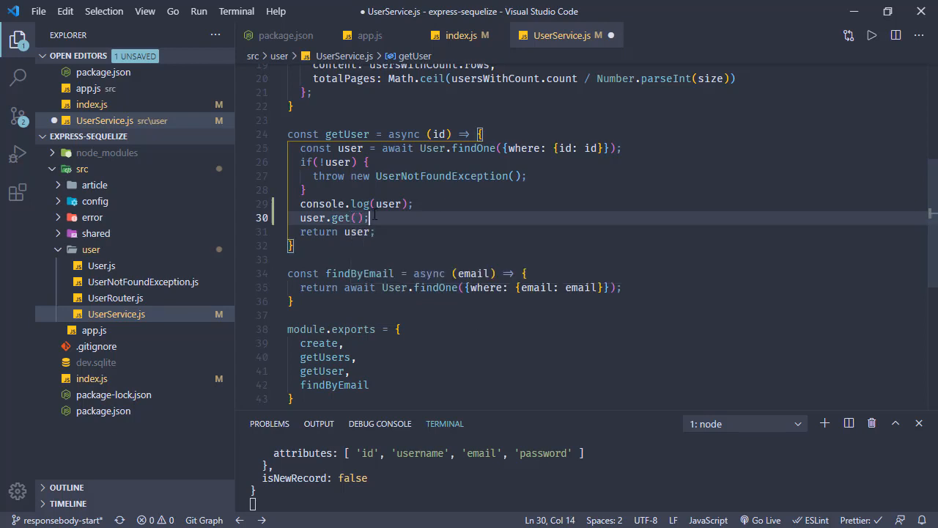
type("const userAs")
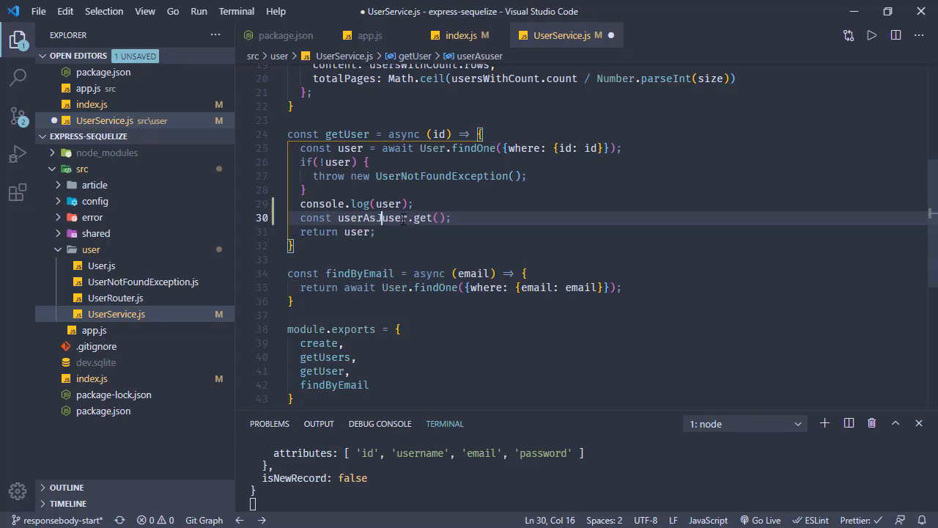
type("JSON =")
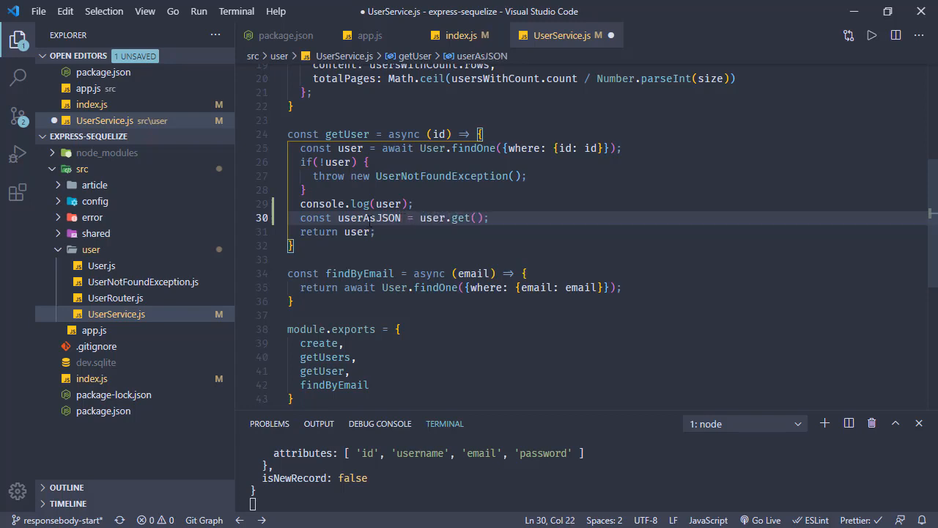
double_click(369, 217)
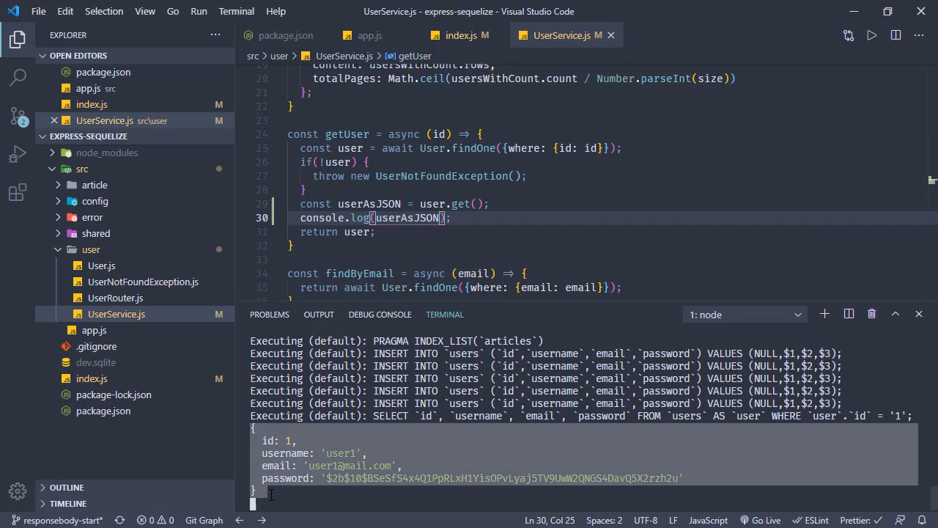
double_click(275, 440)
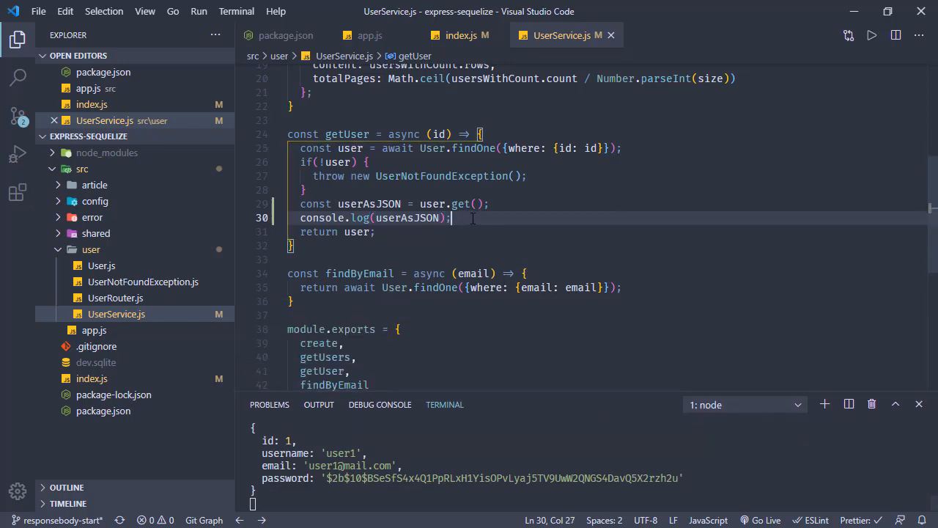
Replace the log with delete userAsJSON.password; return userAsJSON; and save getUser
type("delete u")
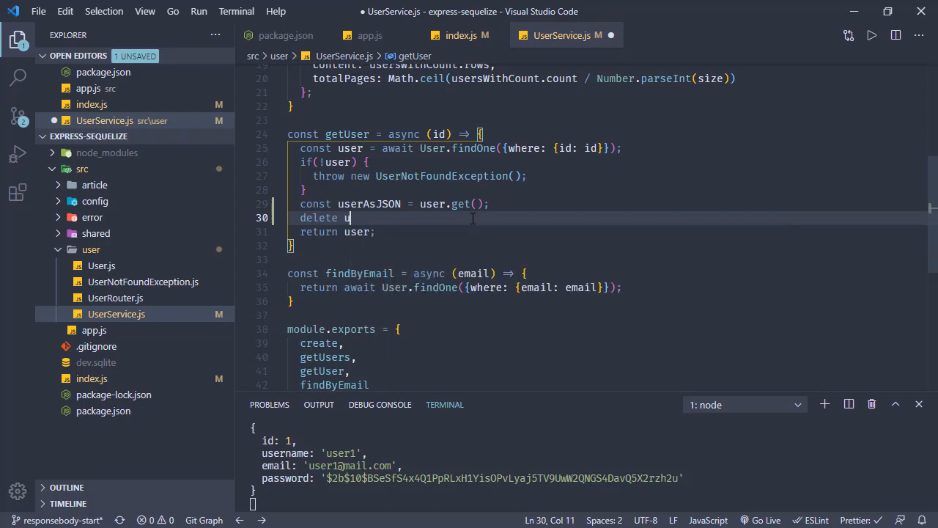
type("serAsJSON.password;")
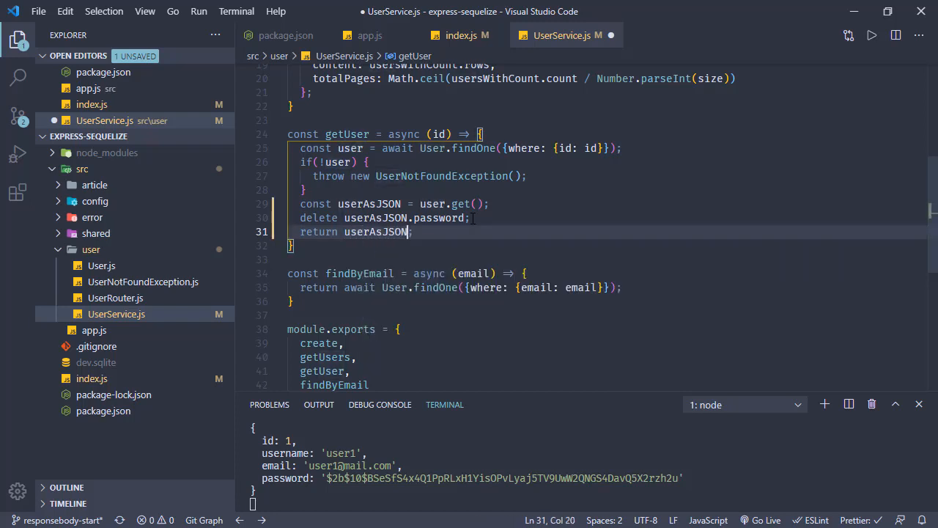
mouse_move(525, 223)
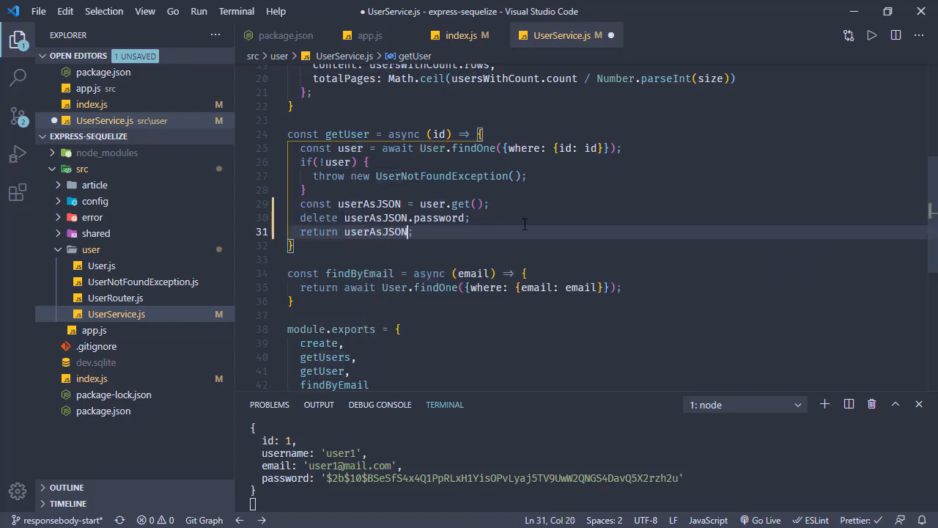
key("ctrl+s")
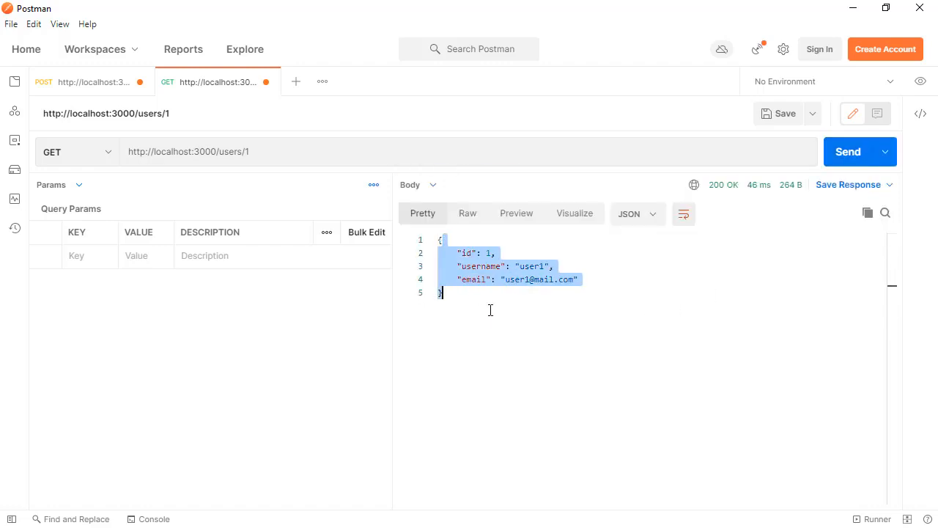
Confirm user 1 returns without a password, then fetch GET /users, which still includes hashed passwords
left_click(495, 302)
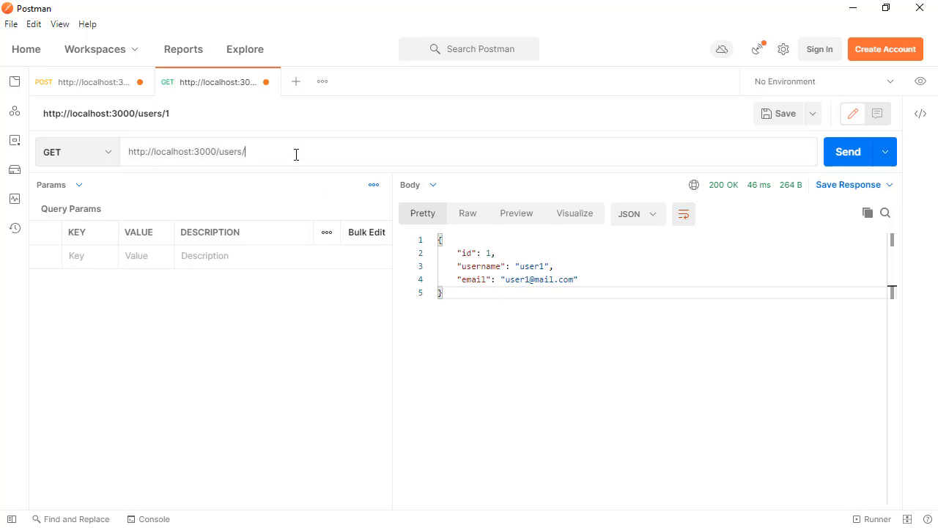
left_click(847, 151)
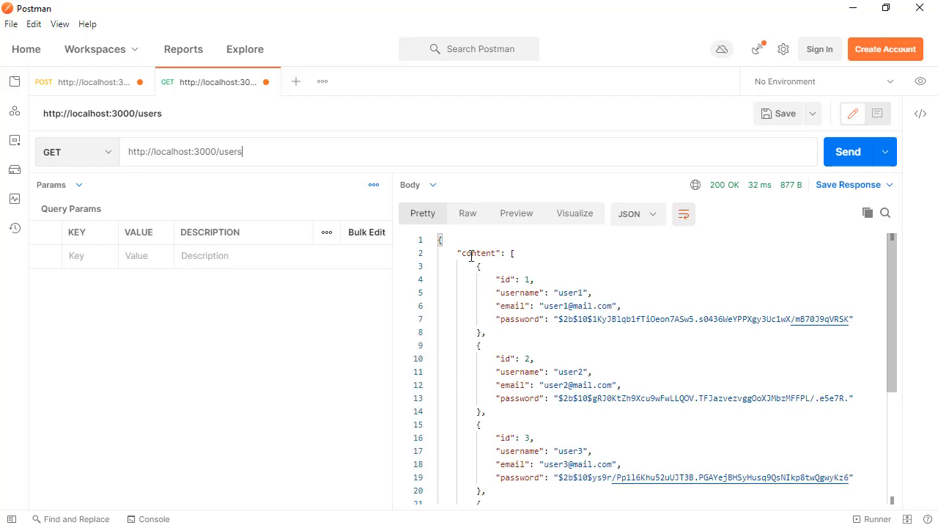
double_click(520, 319)
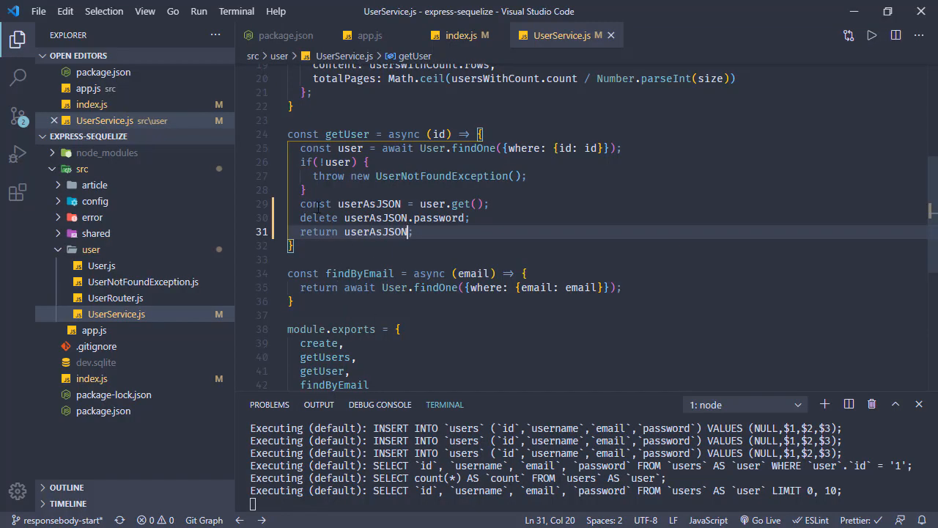
Review getUsers in UserService.js, noting its content still returns the raw usersWithCount rows
scroll("up", 3)
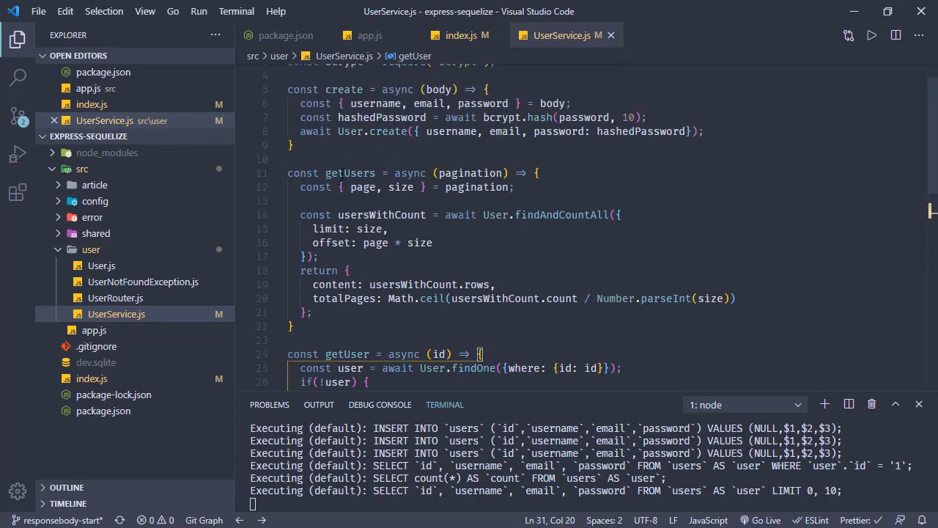
double_click(348, 173)
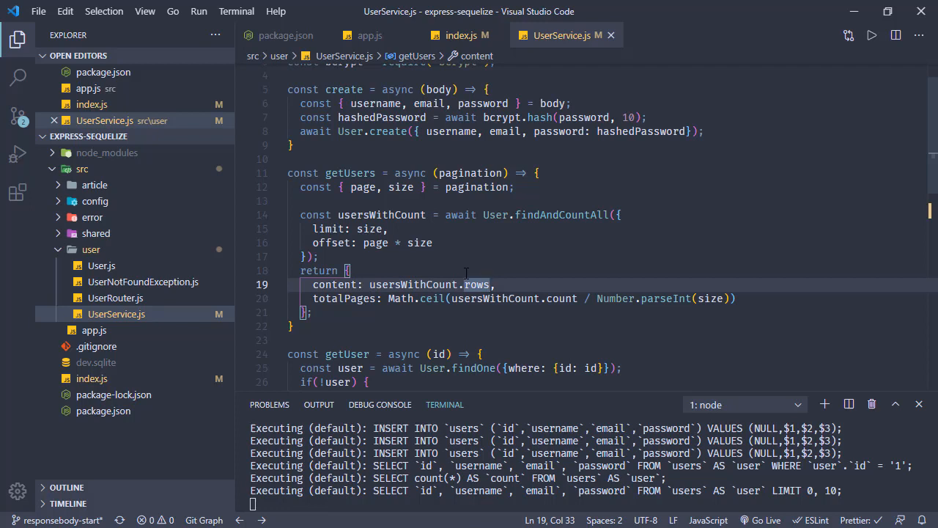
double_click(474, 284)
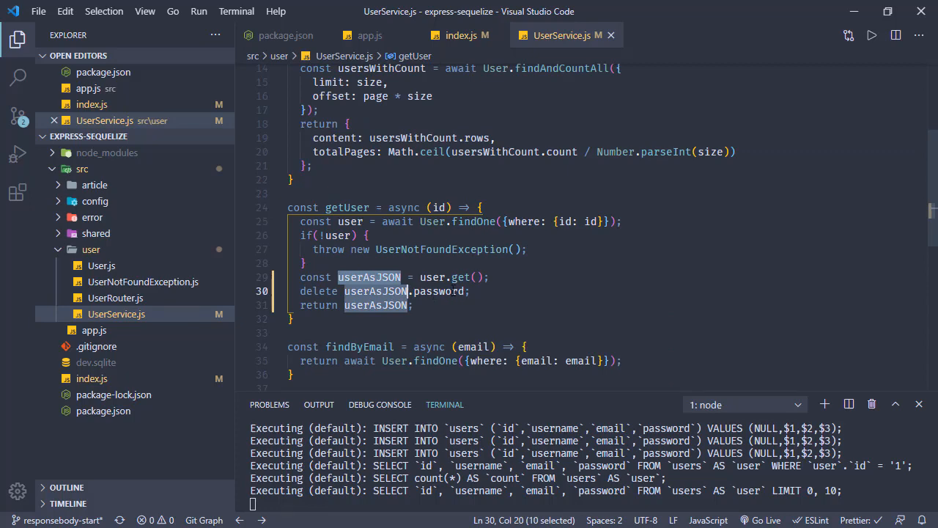
scroll("up", 3)
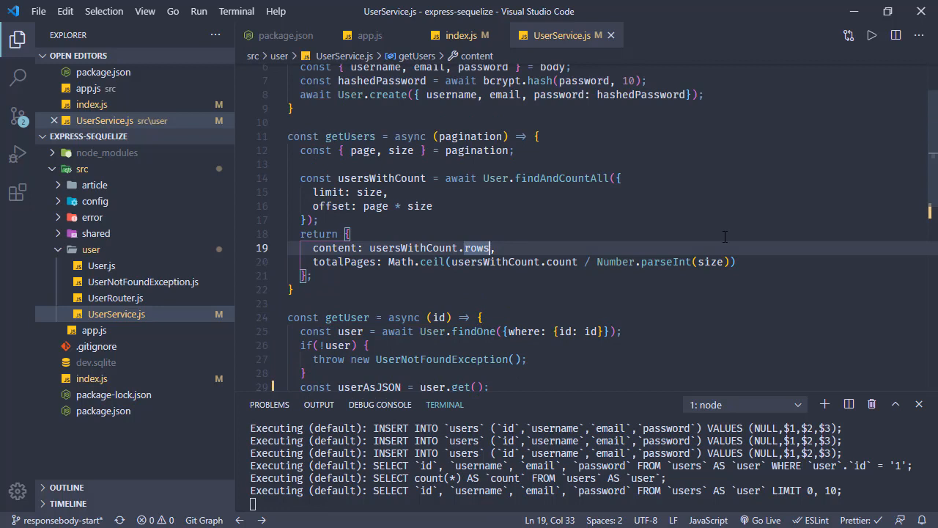
Map usersWithCount.rows to plain user objects with the password deleted, and save UserService.js
type(".map(")
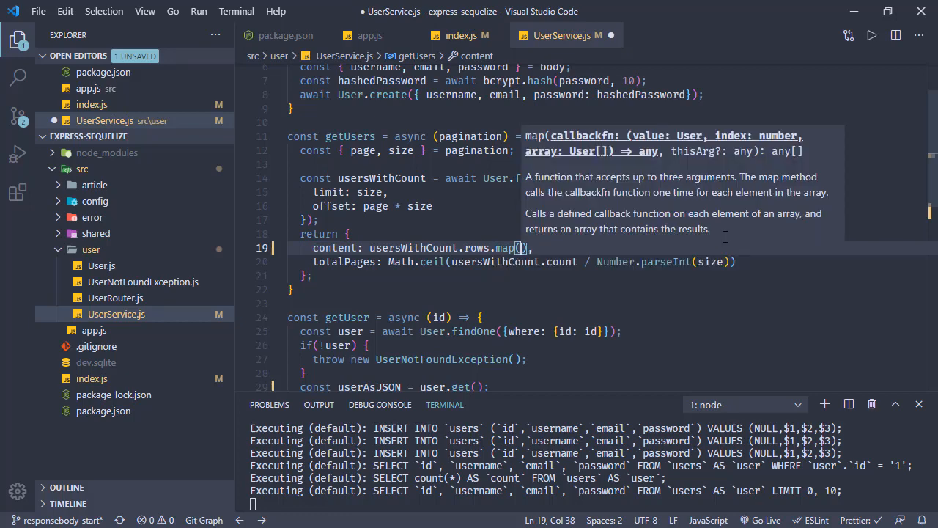
type("user")
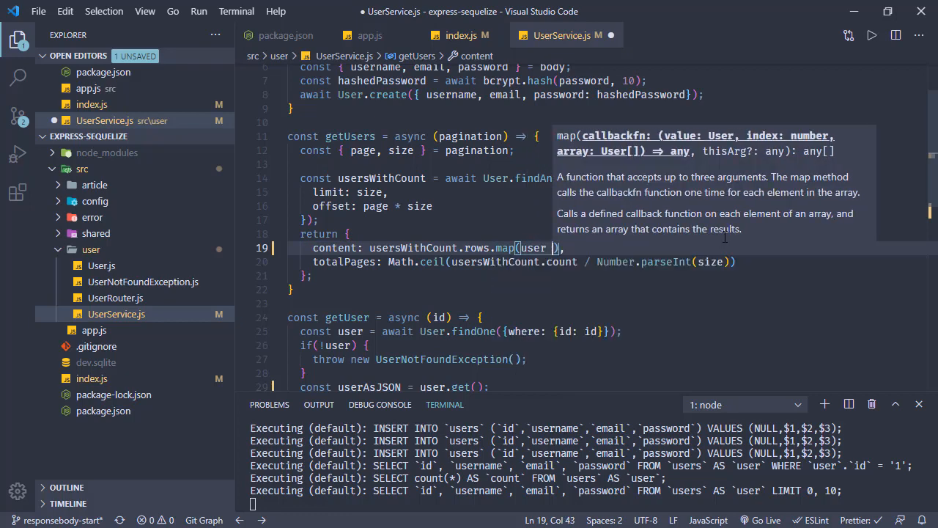
type("=> {")
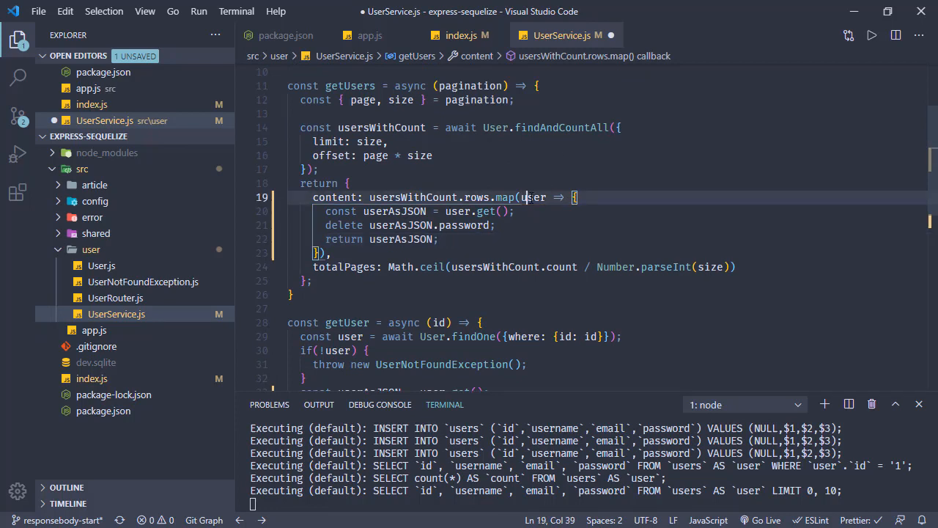
double_click(534, 196)
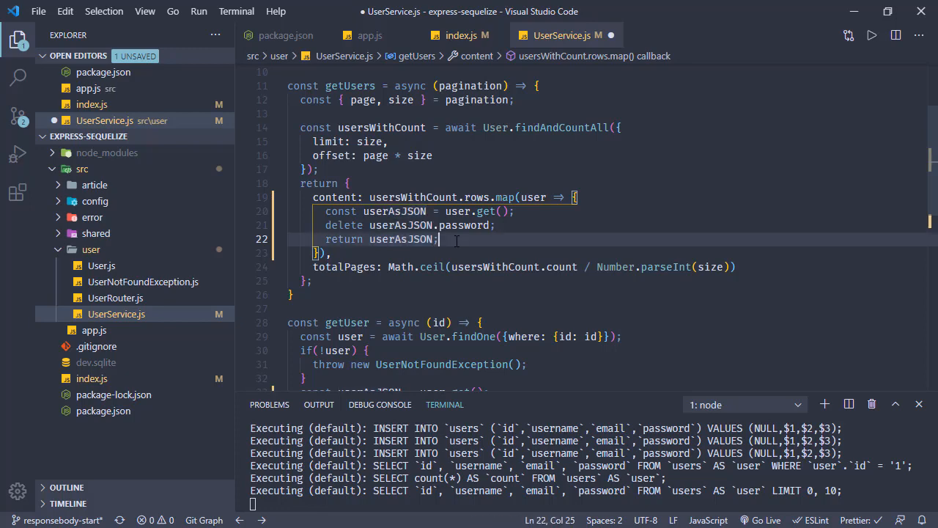
key("ctrl+s")
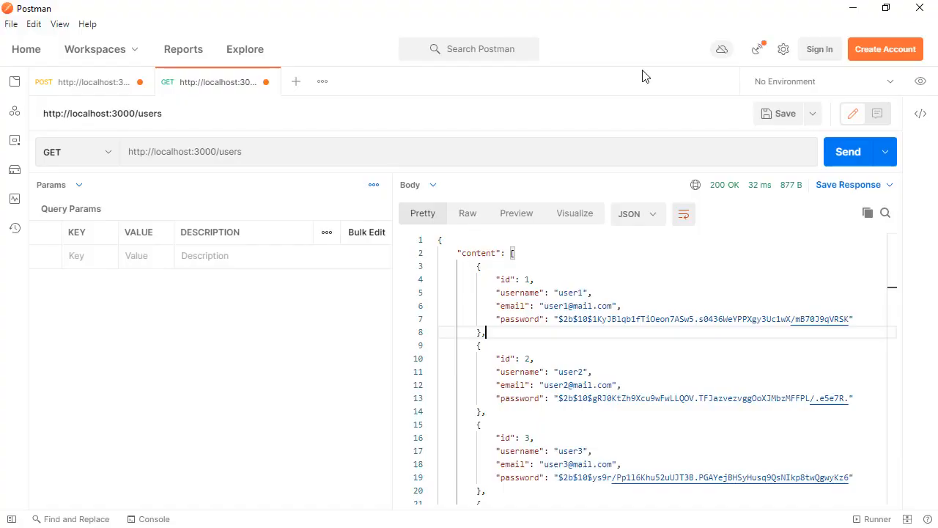
Resend GET /users and confirm each entry now shows only id, username and email
left_click(847, 151)
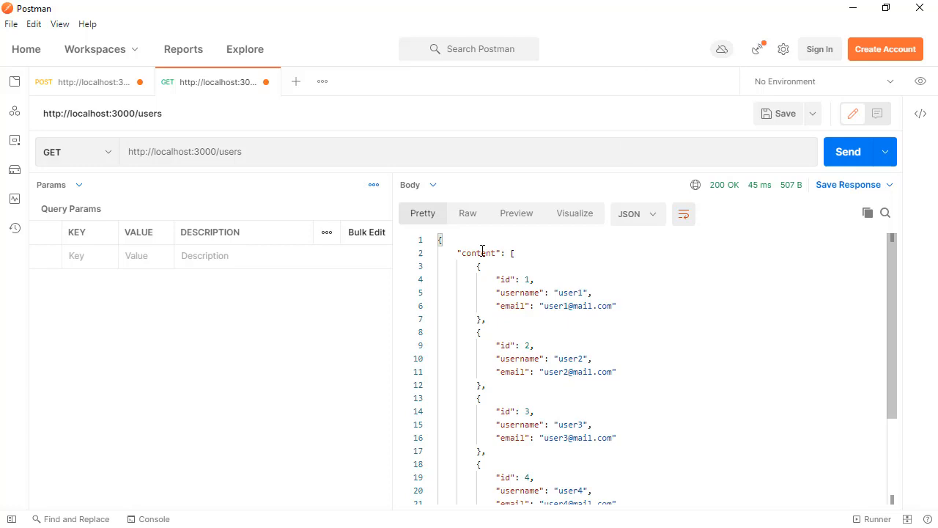
left_click_drag(476, 265, 484, 319)
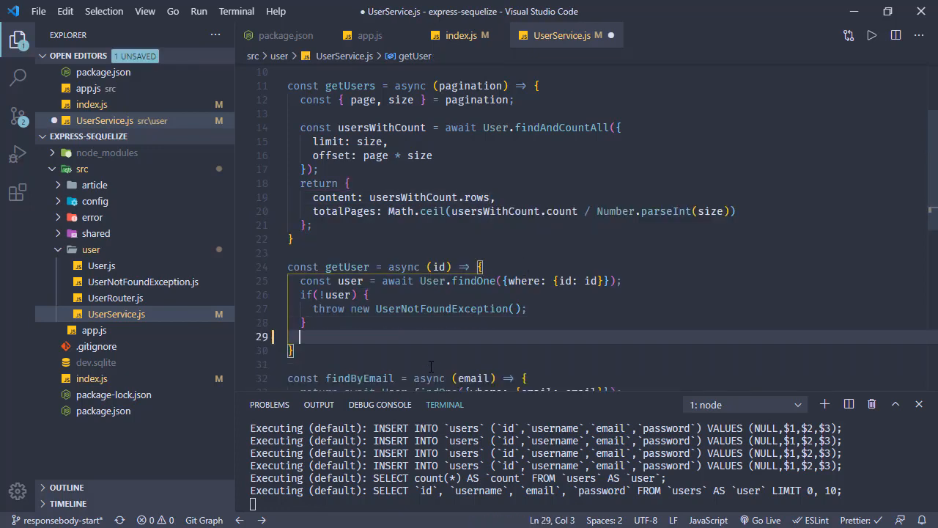
Revert getUser to return user; and review the limit and offset options of getUsers' findAndCountAll
type("return user;")
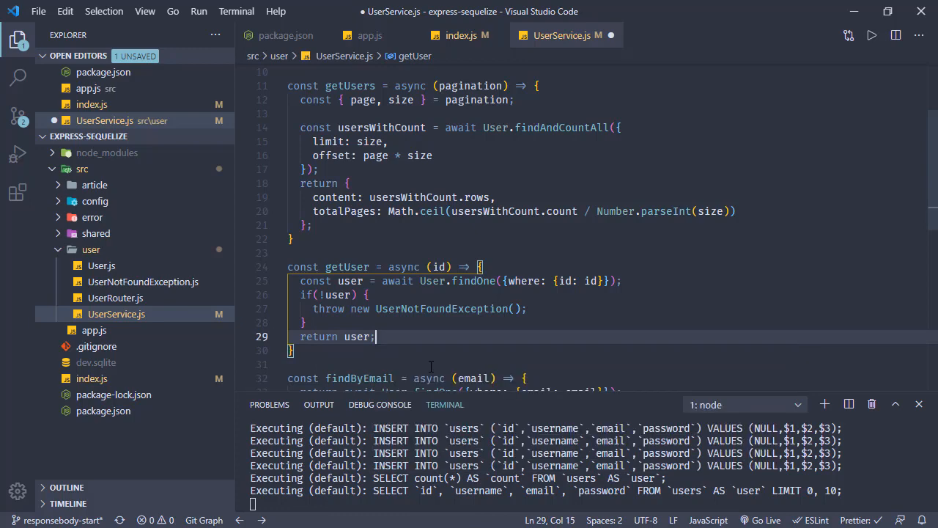
scroll("up", 3)
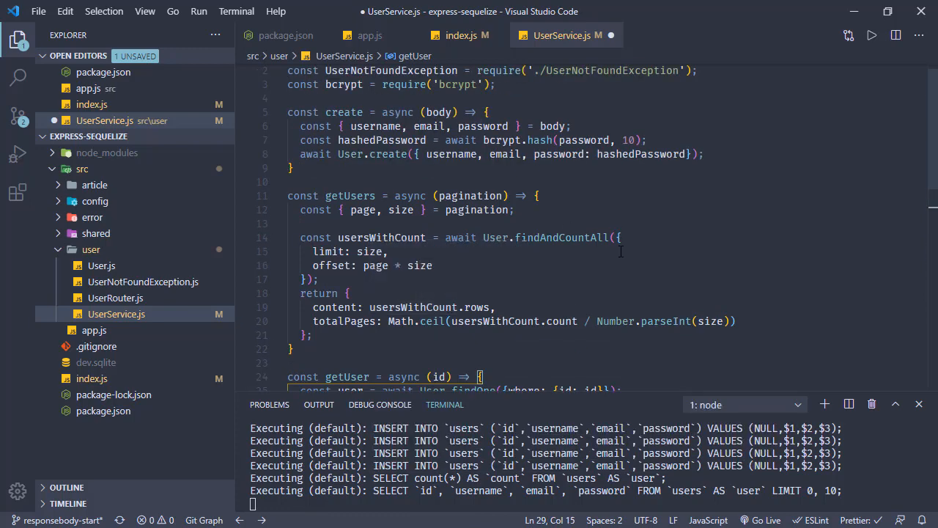
double_click(560, 238)
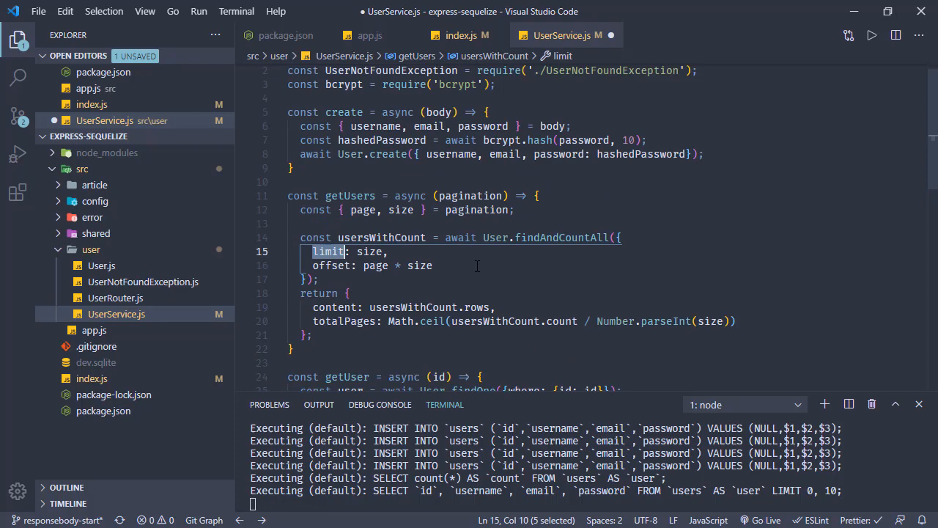
mouse_move(463, 257)
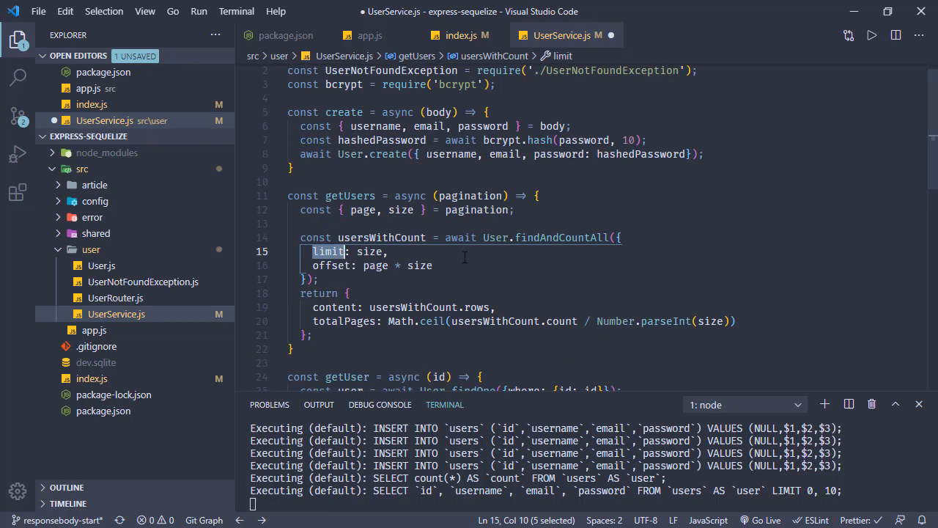
left_click(432, 266)
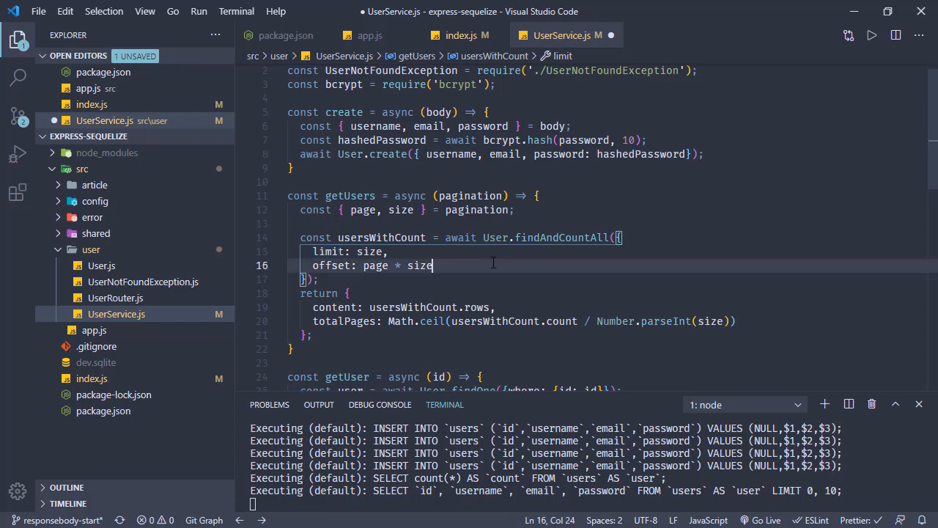
Add attributes: ['id', 'username', 'email'] to the findAndCountAll options and save the file
type("attributes:")
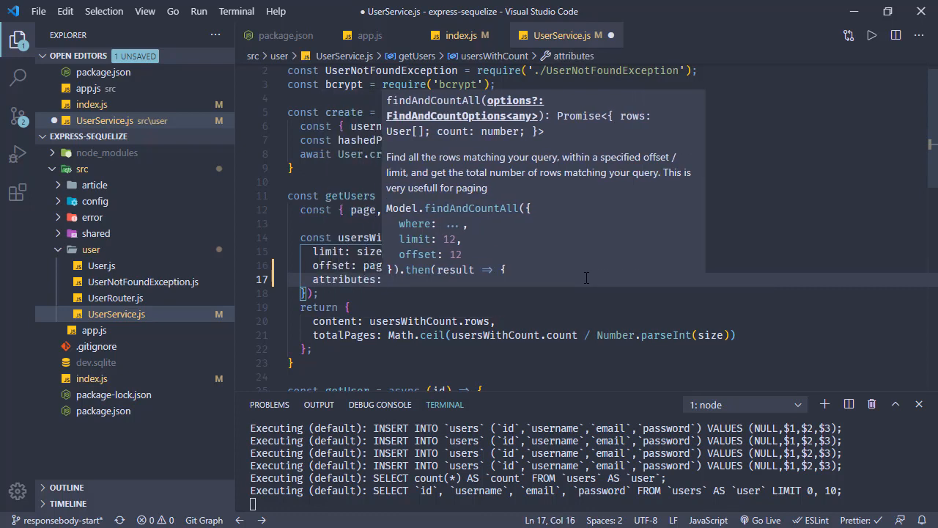
type("[]")
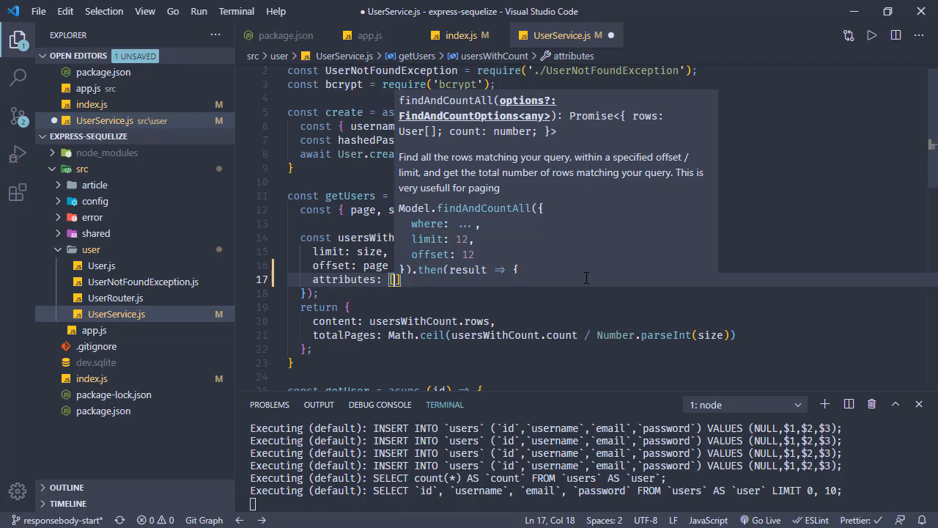
type("'id")
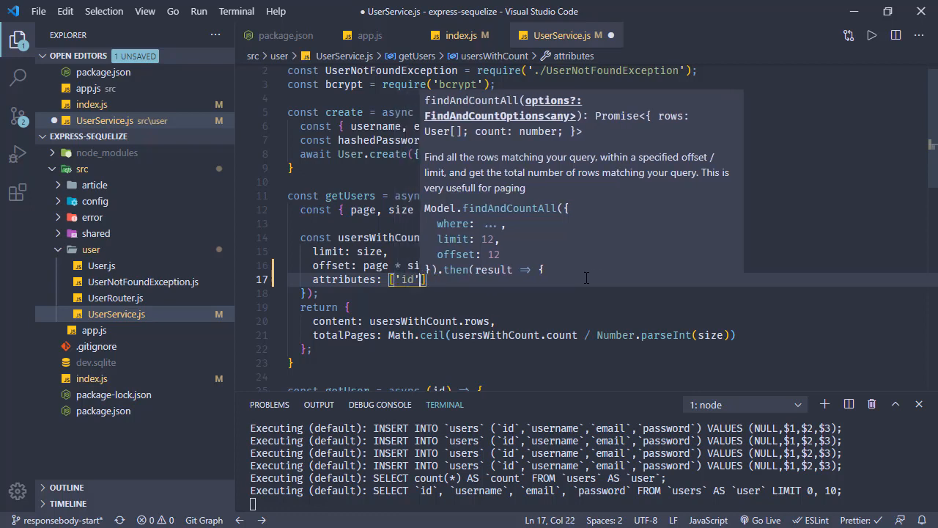
type(", 'username'")
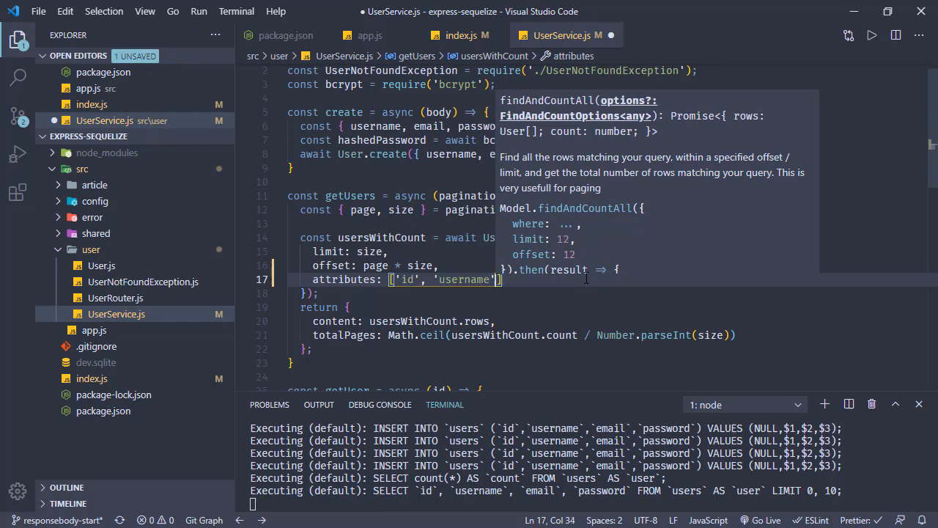
type(", 'email'")
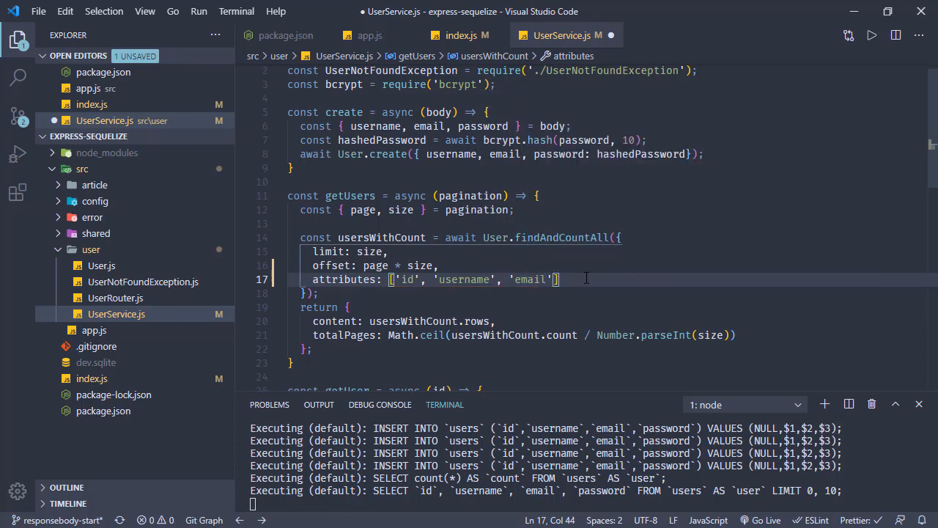
key("ctrl+s")
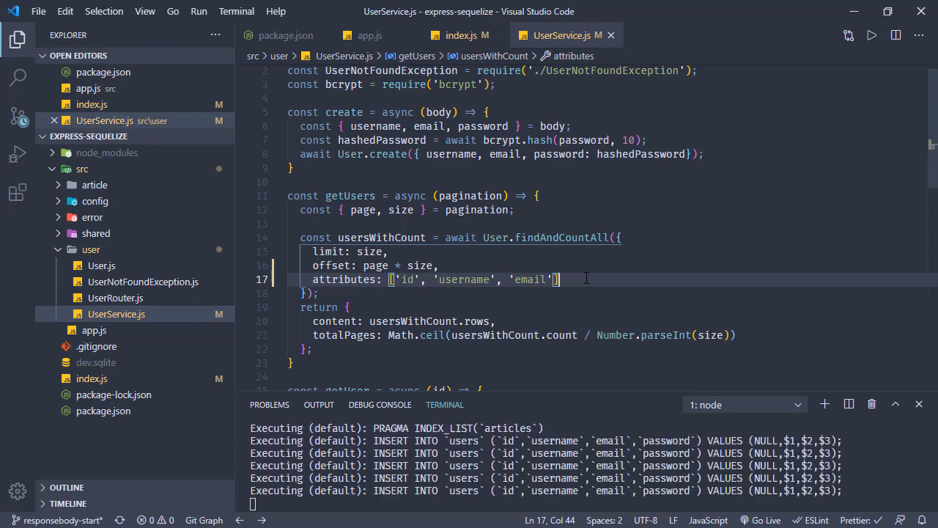
left_click(847, 151)
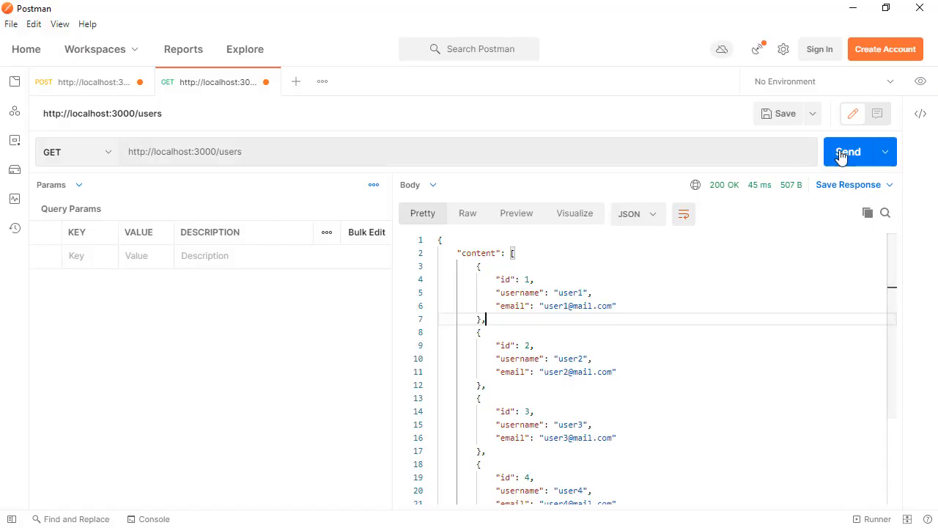
left_click(847, 151)
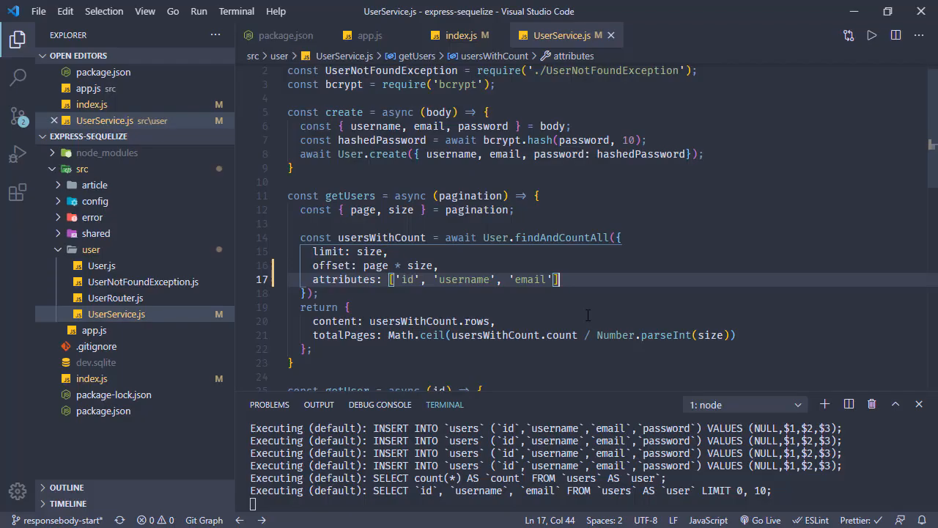
double_click(343, 279)
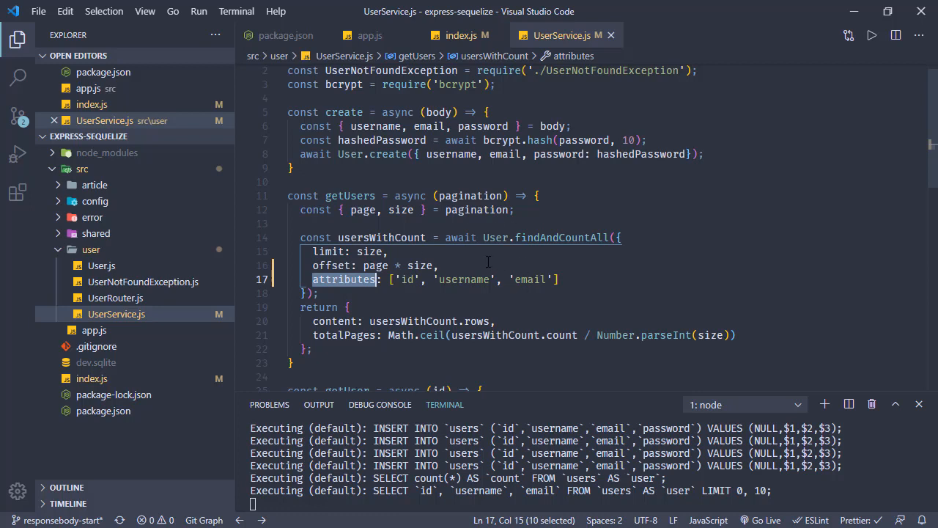
mouse_move(583, 293)
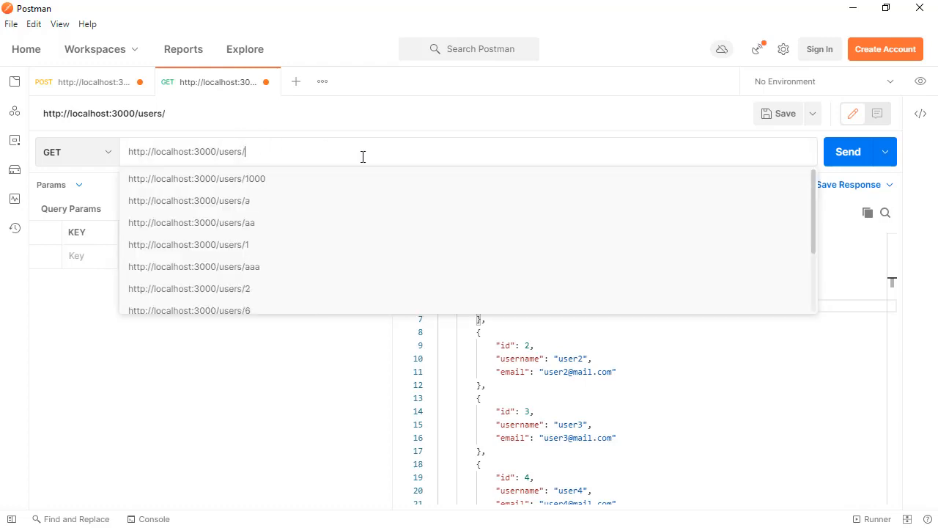
type("1")
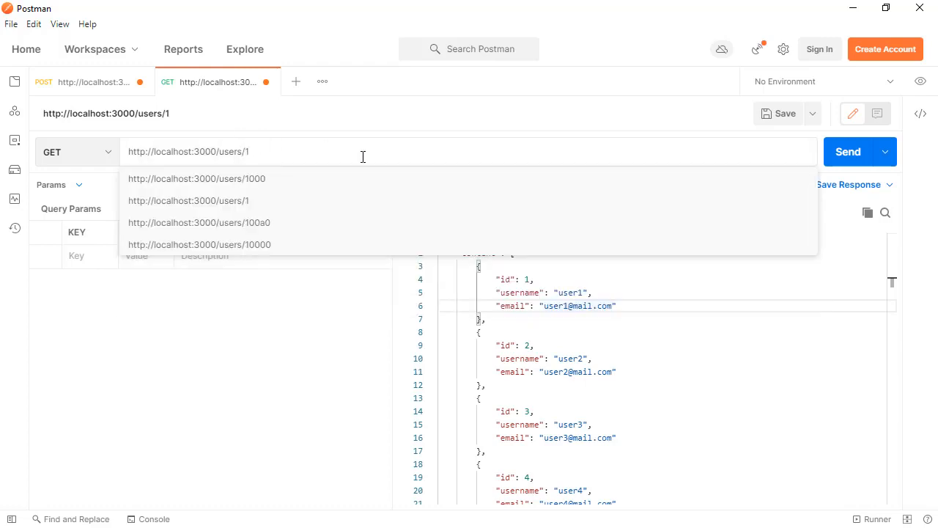
left_click(847, 151)
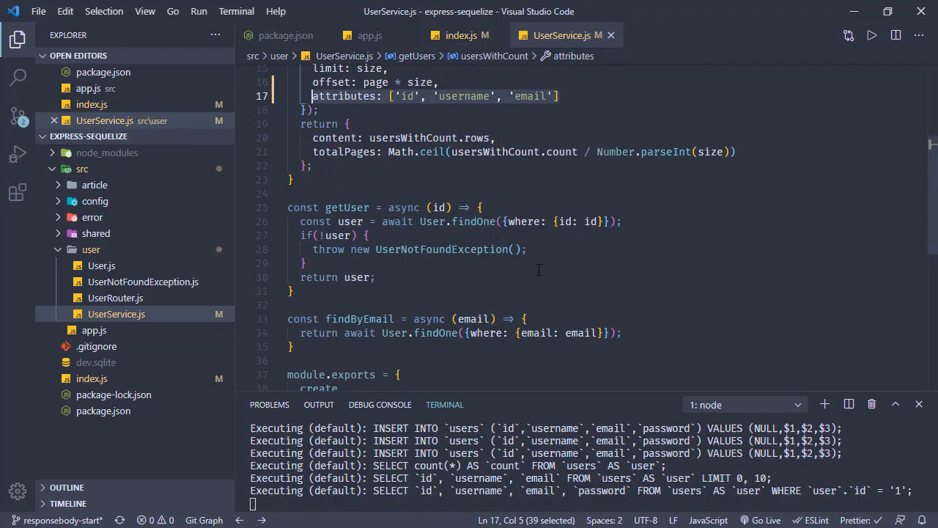
Add attributes: ['id', 'username', 'email'] to getUser's findOne, save, and resend GET /users/1
double_click(472, 221)
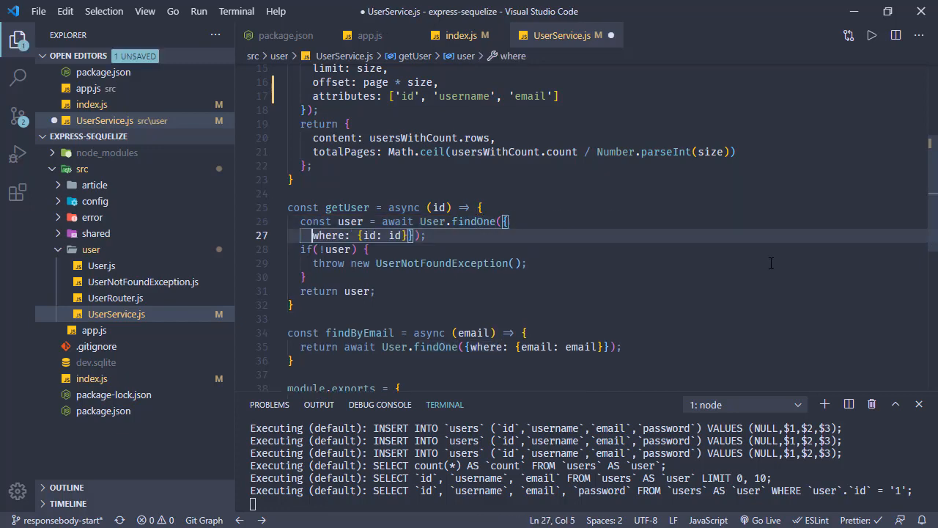
key("Enter")
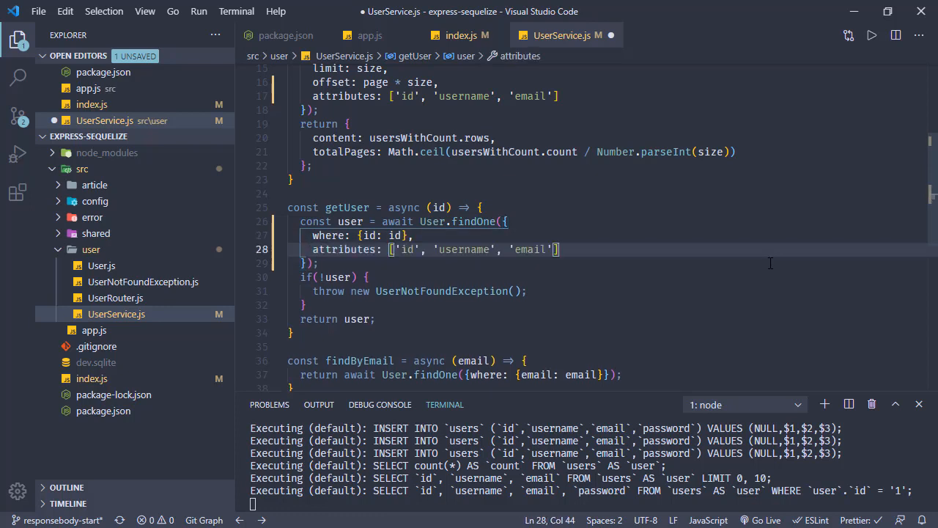
mouse_move(540, 263)
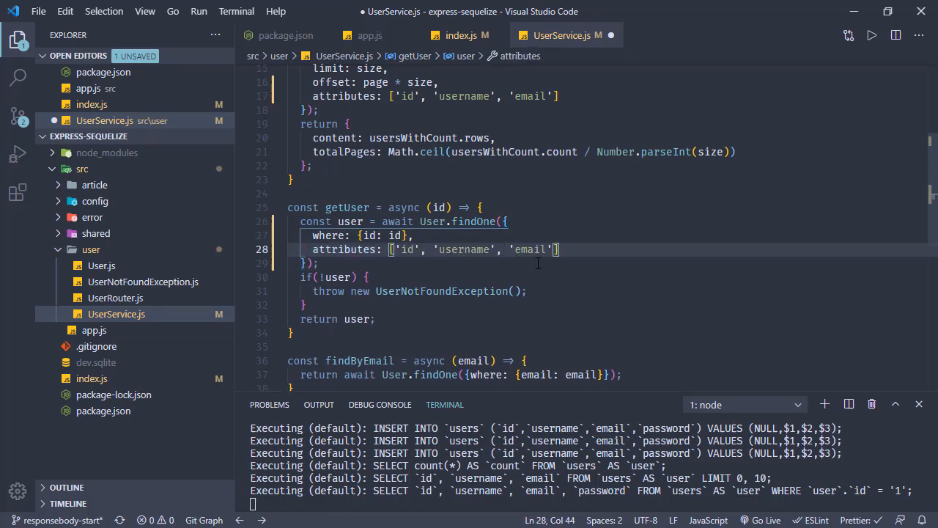
key("ctrl+s")
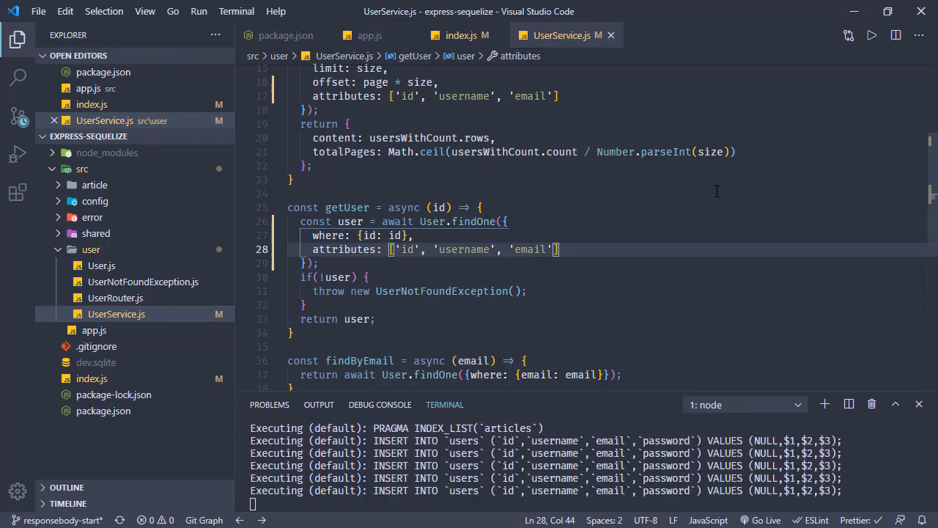
left_click(847, 151)
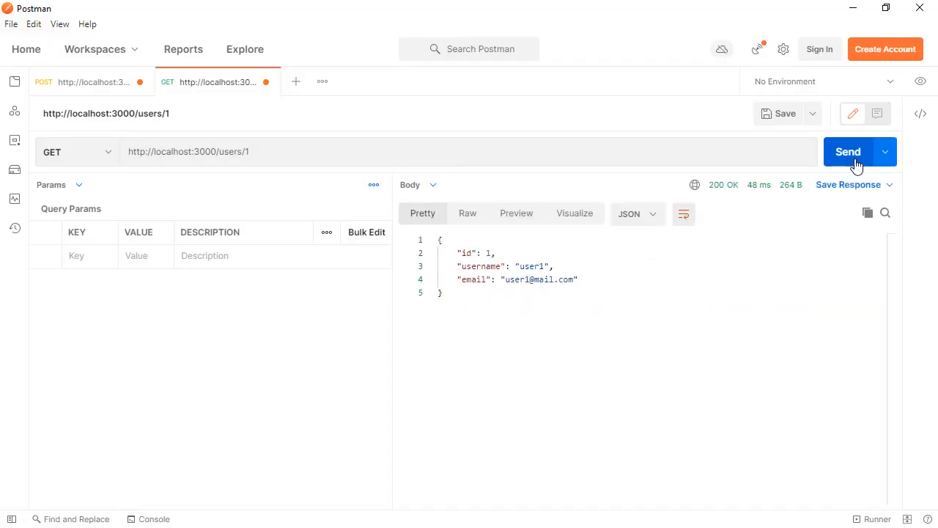